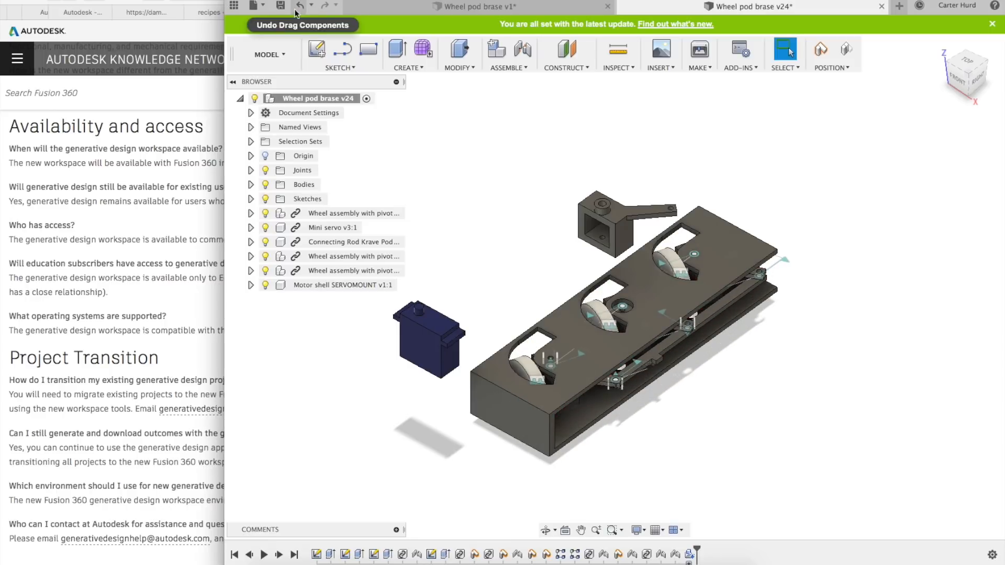
- Show the list of available workspaces from the Wheel pod brase v24 assembly
{"action": "left_click", "coordinate": [270, 55]}
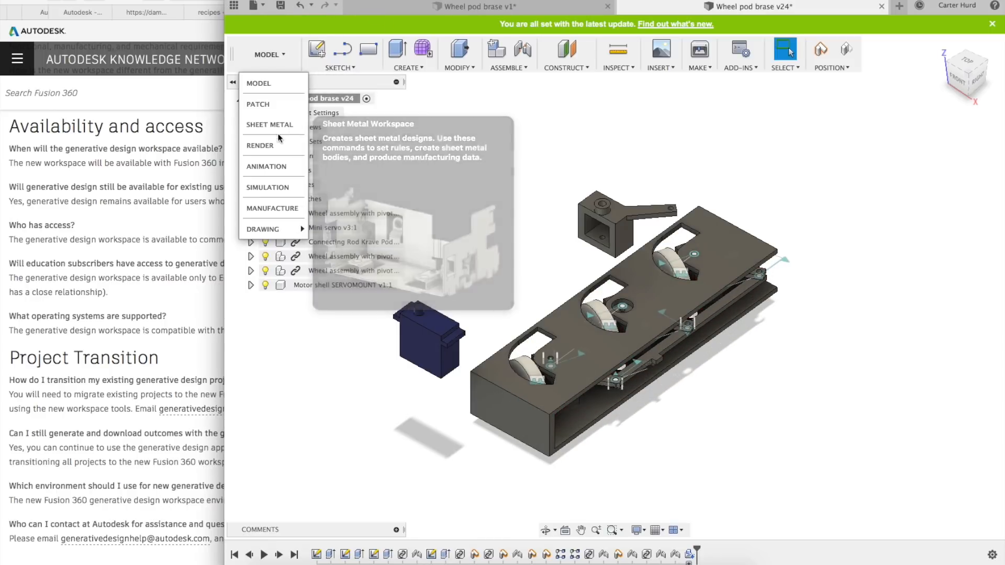
{"action": "mouse_move", "coordinate": [258, 84]}
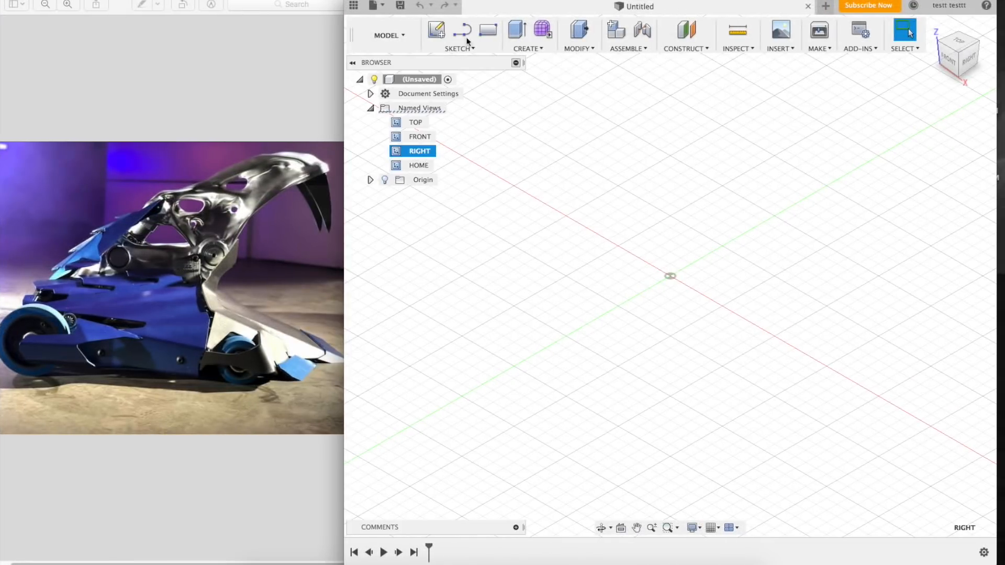
- Bring the robot reference photo window forward beside the empty design
{"action": "left_click", "coordinate": [388, 35]}
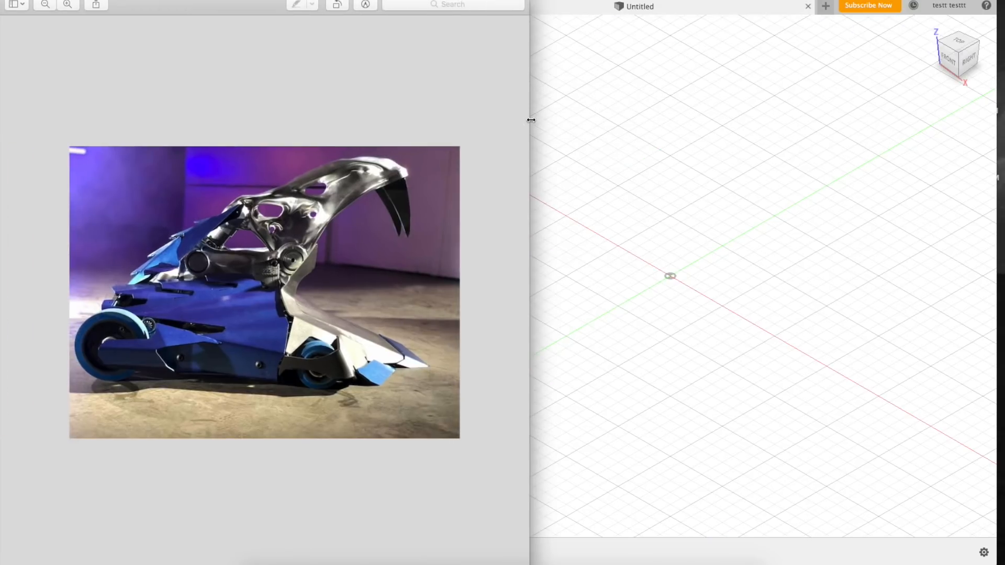
{"action": "mouse_move", "coordinate": [211, 296]}
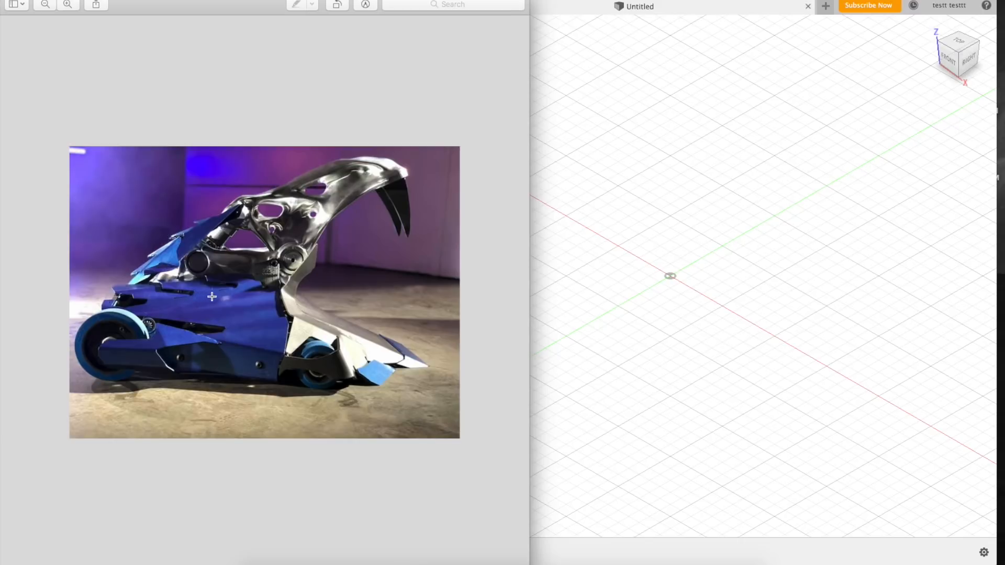
{"action": "mouse_move", "coordinate": [394, 182]}
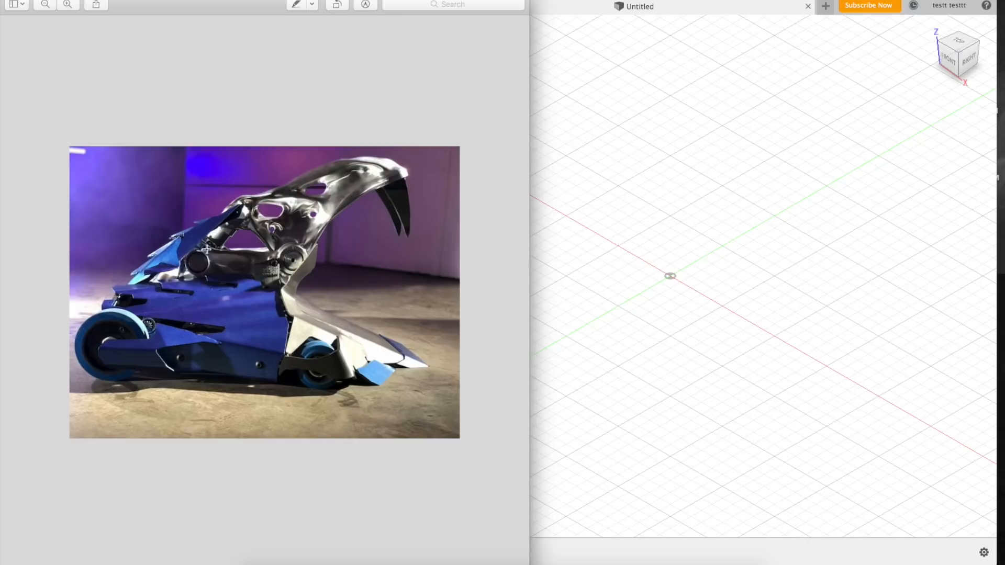
{"action": "mouse_move", "coordinate": [249, 211]}
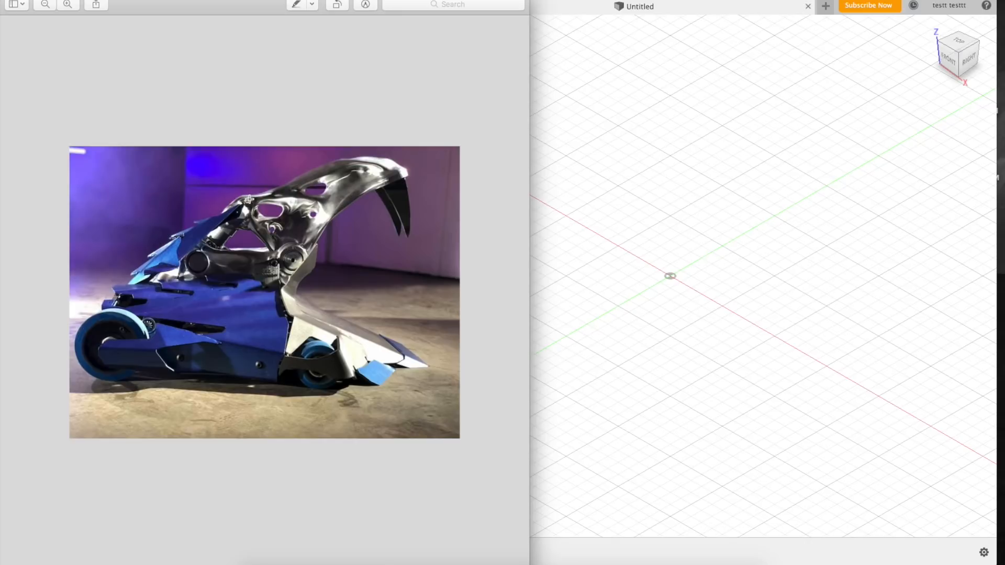
{"action": "mouse_move", "coordinate": [425, 256]}
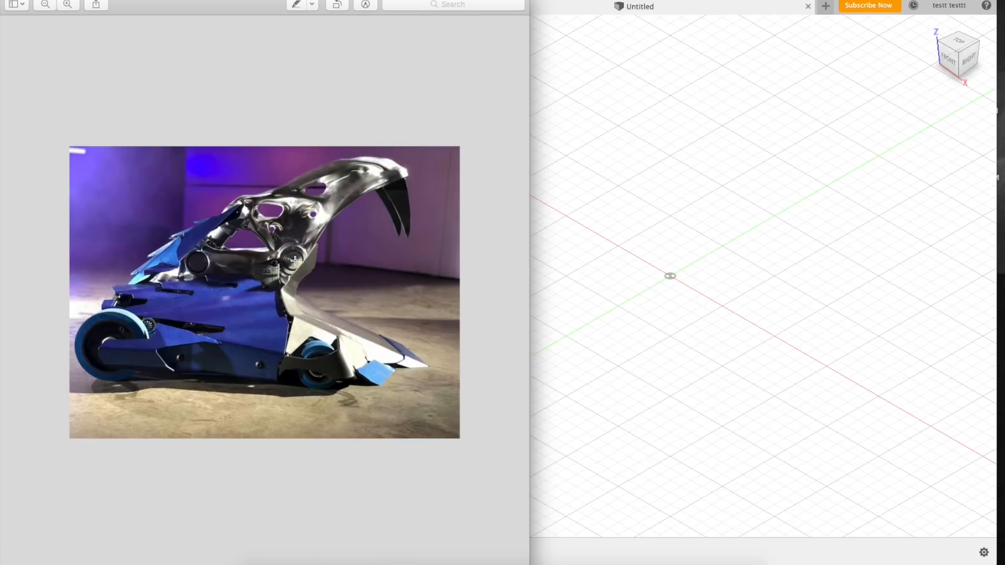
{"action": "mouse_move", "coordinate": [420, 175]}
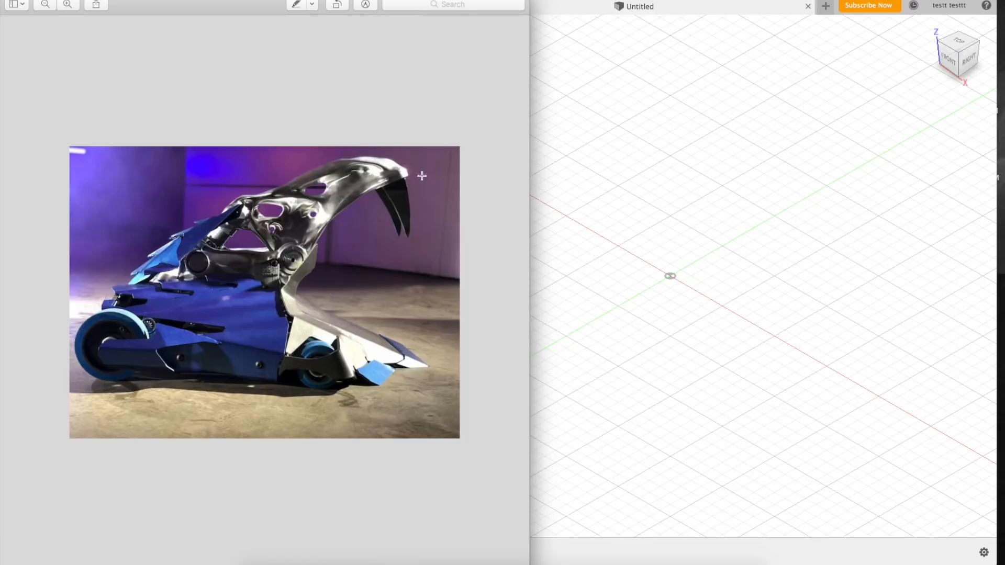
{"action": "mouse_move", "coordinate": [361, 223]}
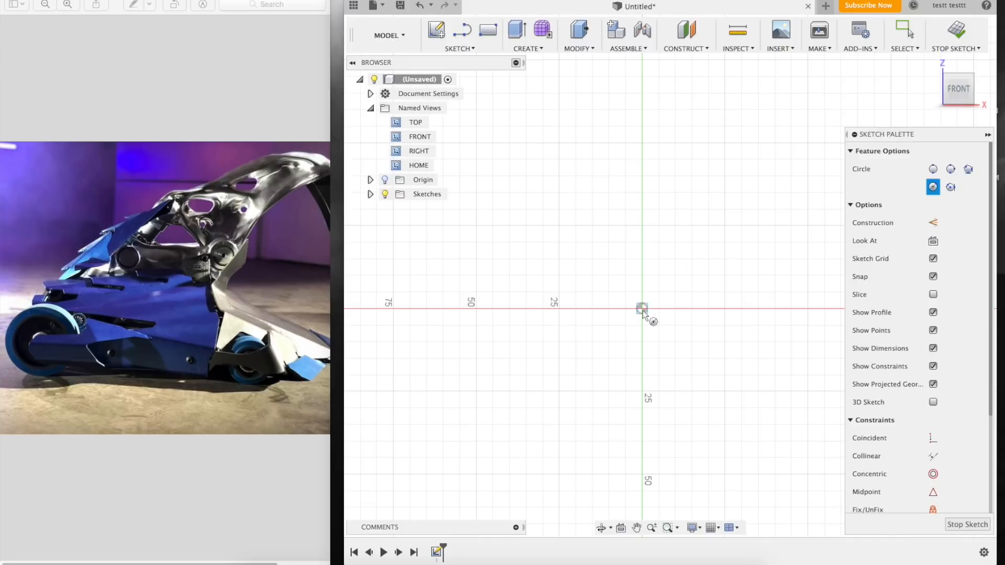
- Set the circle to 4in and finish the sketch for the tube and disc bodies
{"action": "type", "text": "4in"}
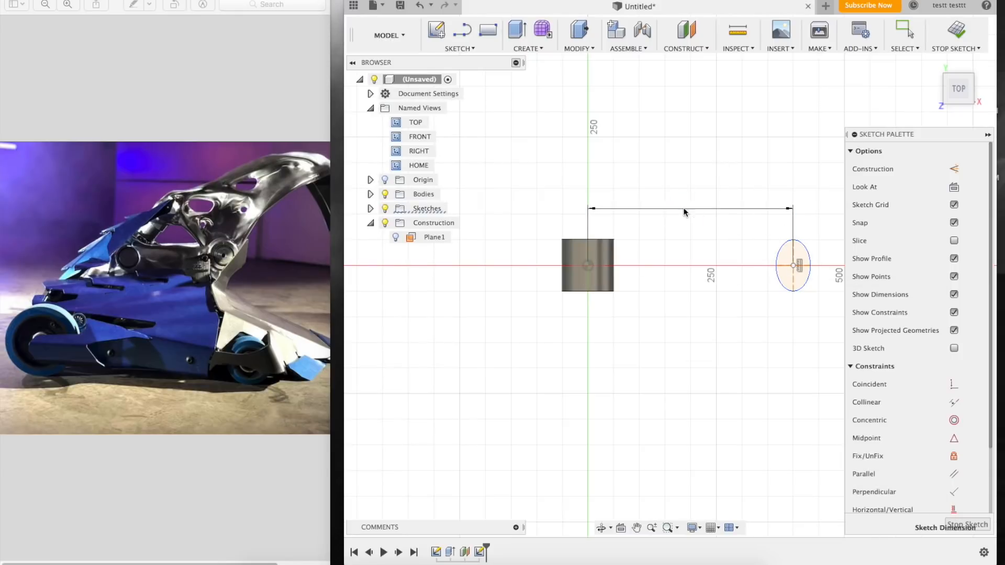
{"action": "left_click", "coordinate": [693, 208]}
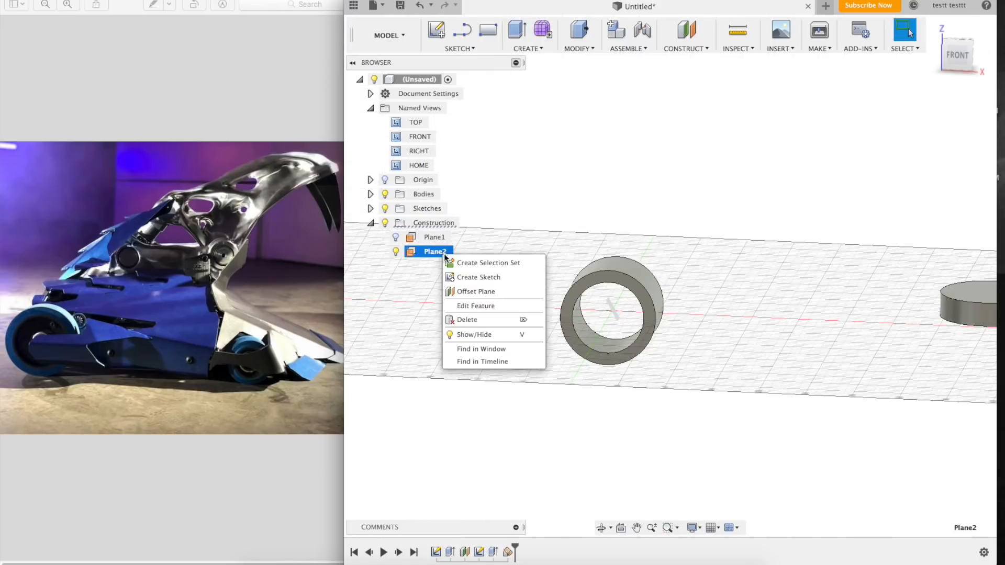
{"action": "mouse_move", "coordinate": [494, 283]}
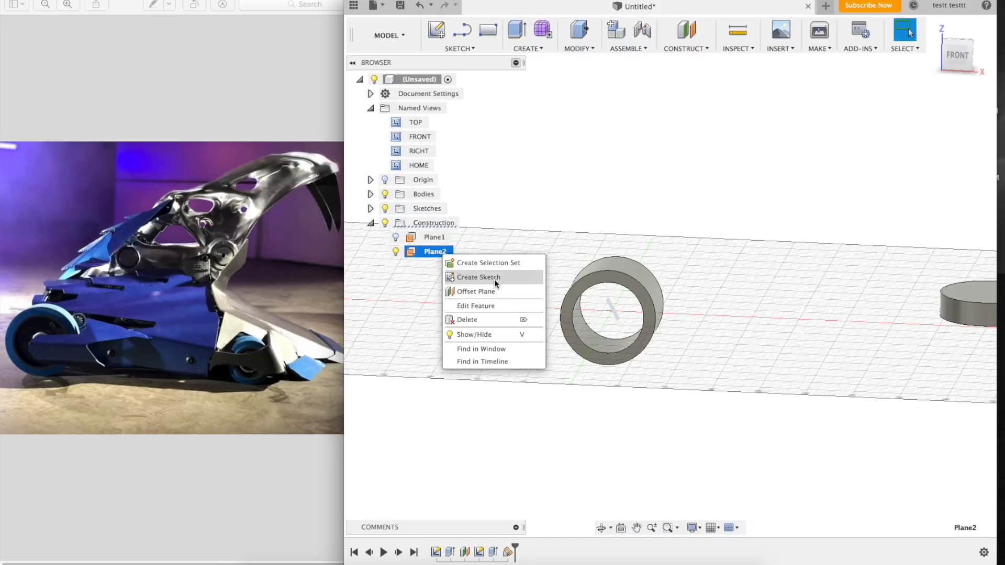
- Start a new sketch on the second construction plane for the tilted disc
{"action": "left_click", "coordinate": [478, 276]}
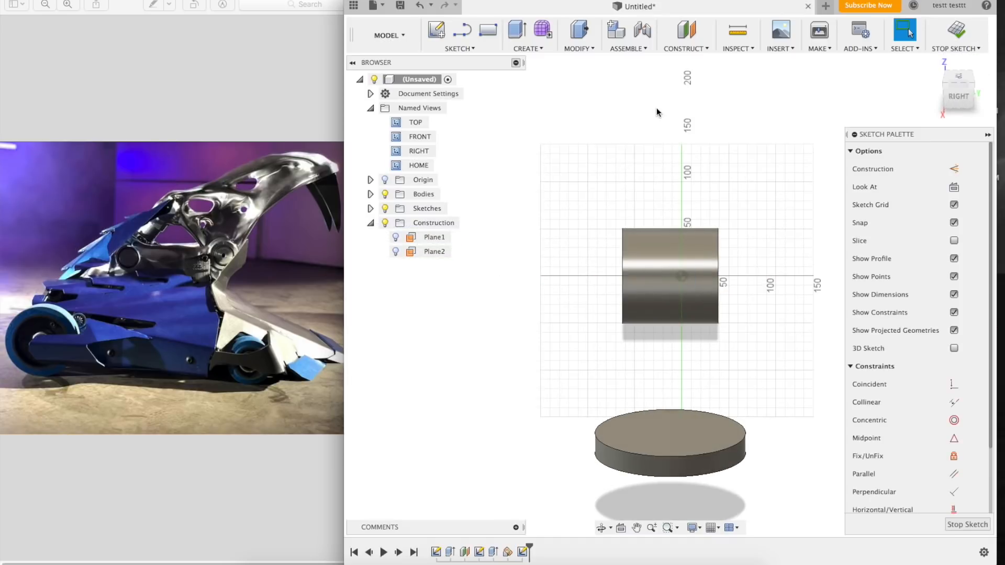
{"action": "mouse_move", "coordinate": [576, 115]}
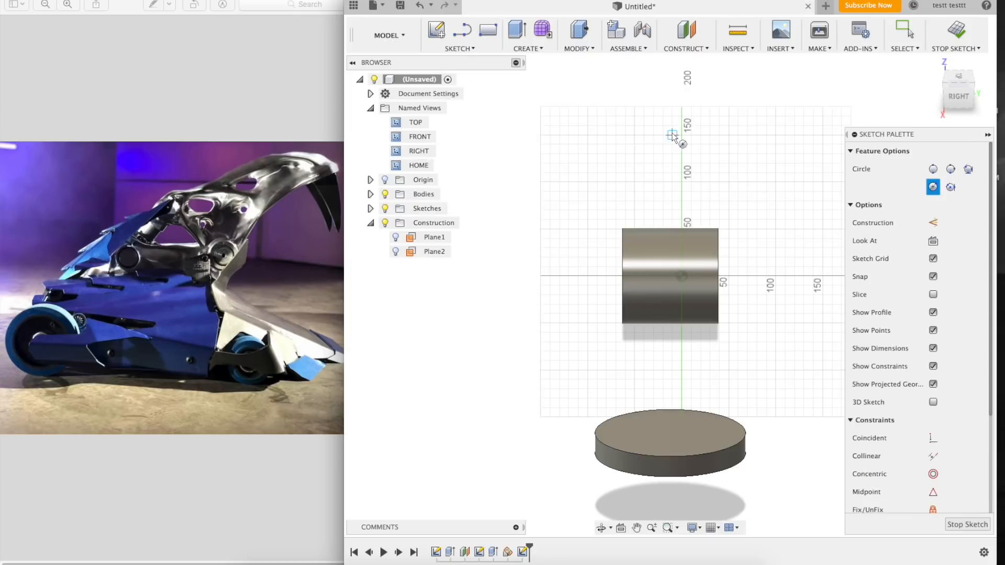
{"action": "mouse_move", "coordinate": [683, 135]}
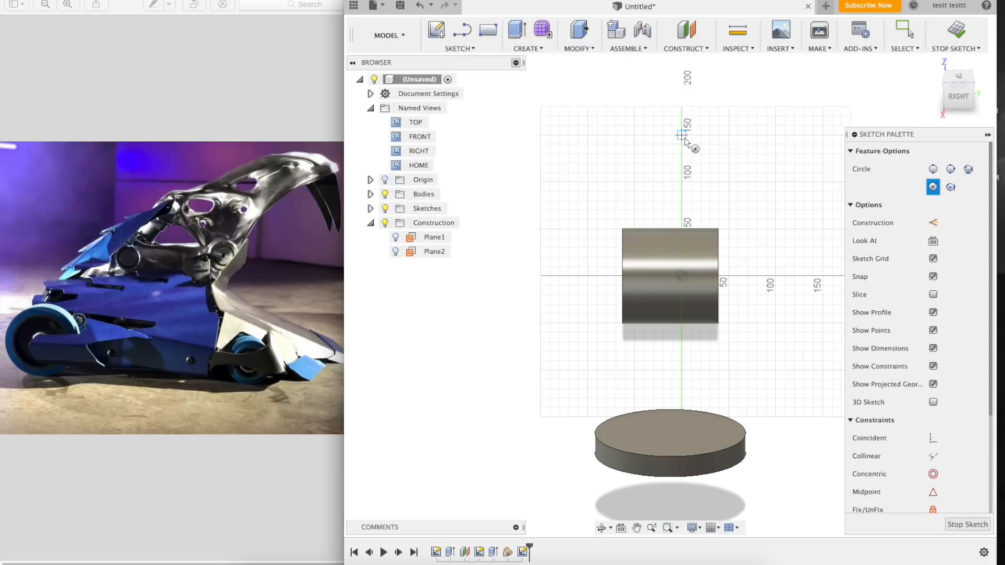
{"action": "mouse_move", "coordinate": [641, 228]}
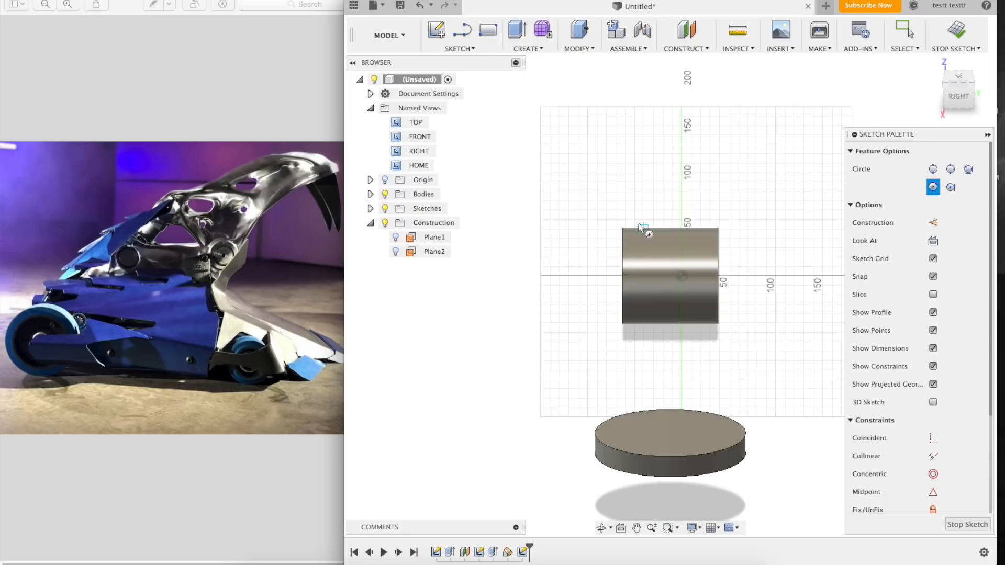
{"action": "mouse_move", "coordinate": [664, 140]}
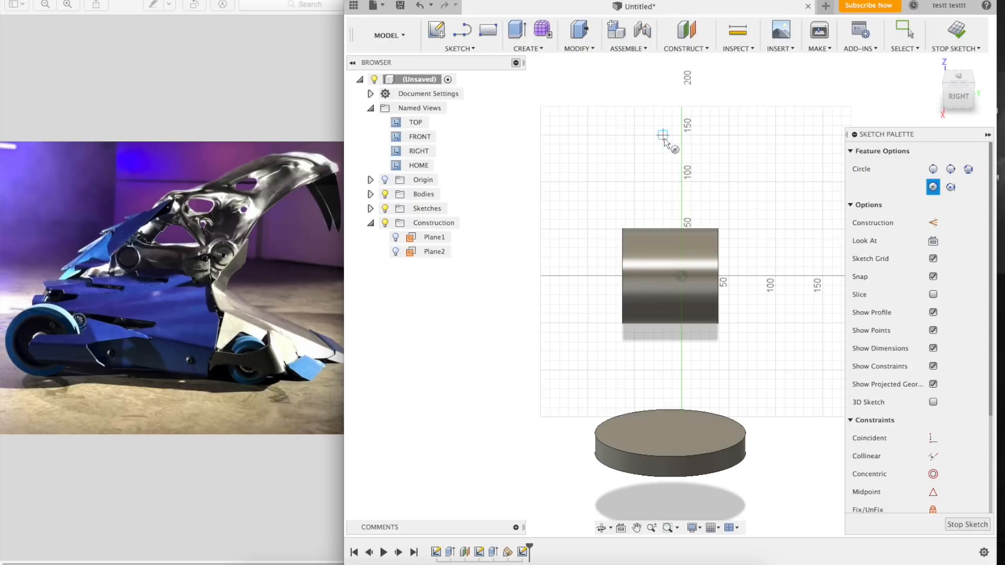
{"action": "mouse_move", "coordinate": [672, 228]}
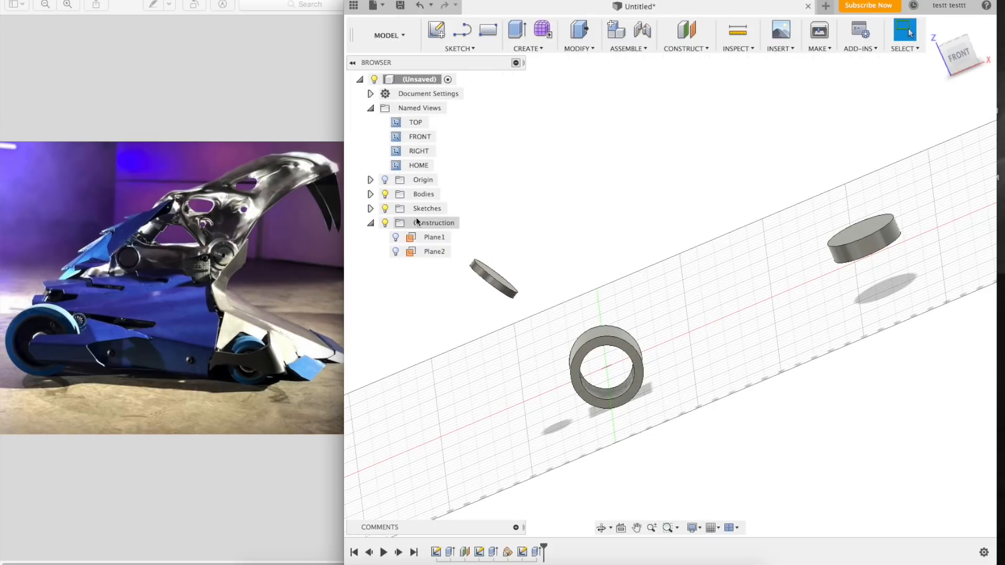
- Assign a physical material to Body4, the curved skull body, so it appears green
{"action": "left_click", "coordinate": [529, 564]}
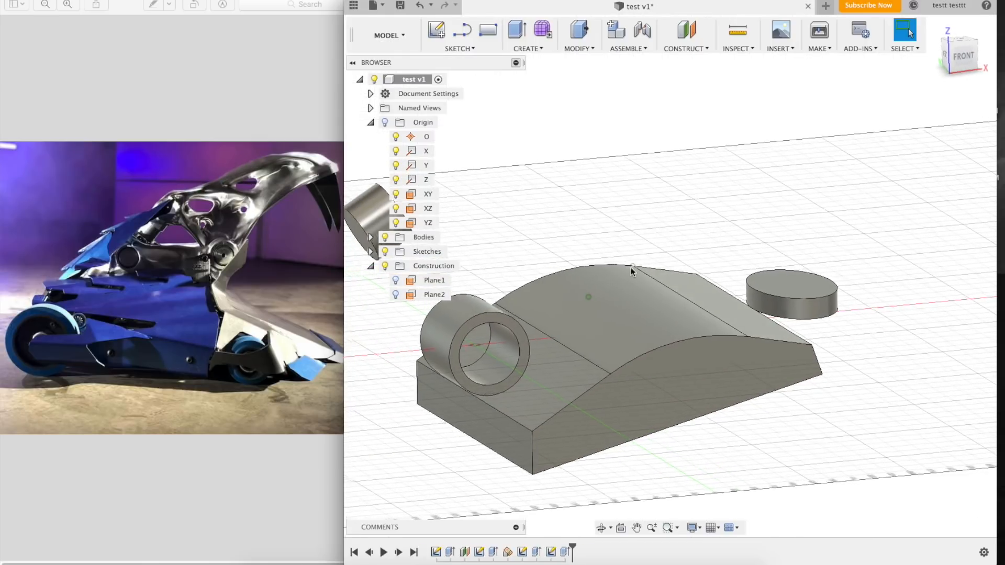
{"action": "left_click", "coordinate": [434, 280]}
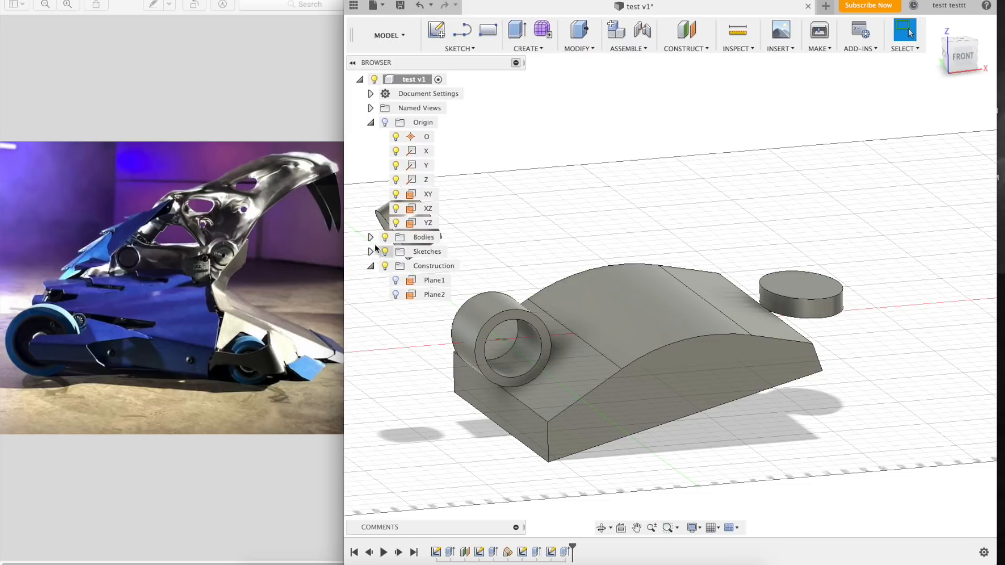
{"action": "left_click", "coordinate": [433, 294]}
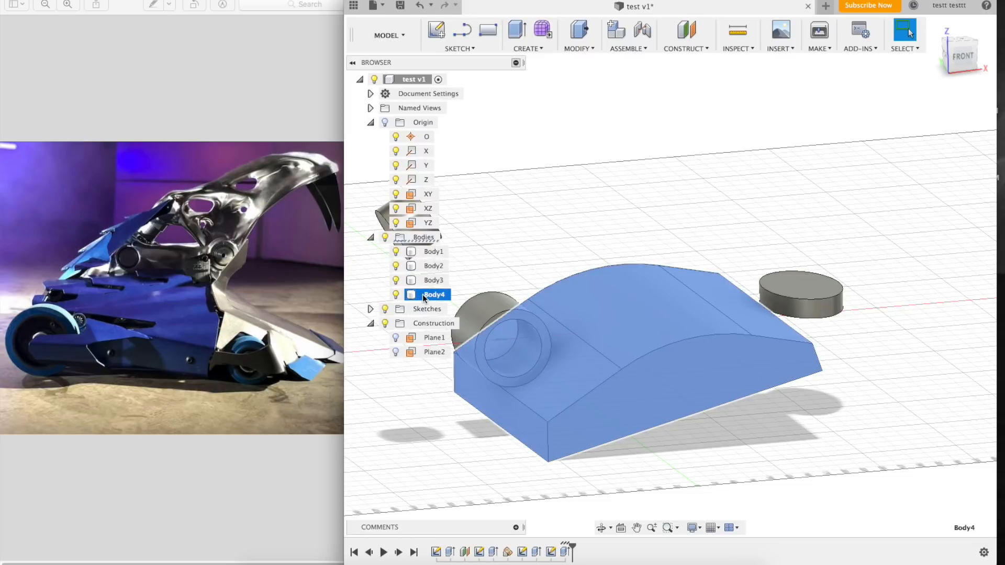
{"action": "right_click", "coordinate": [434, 295]}
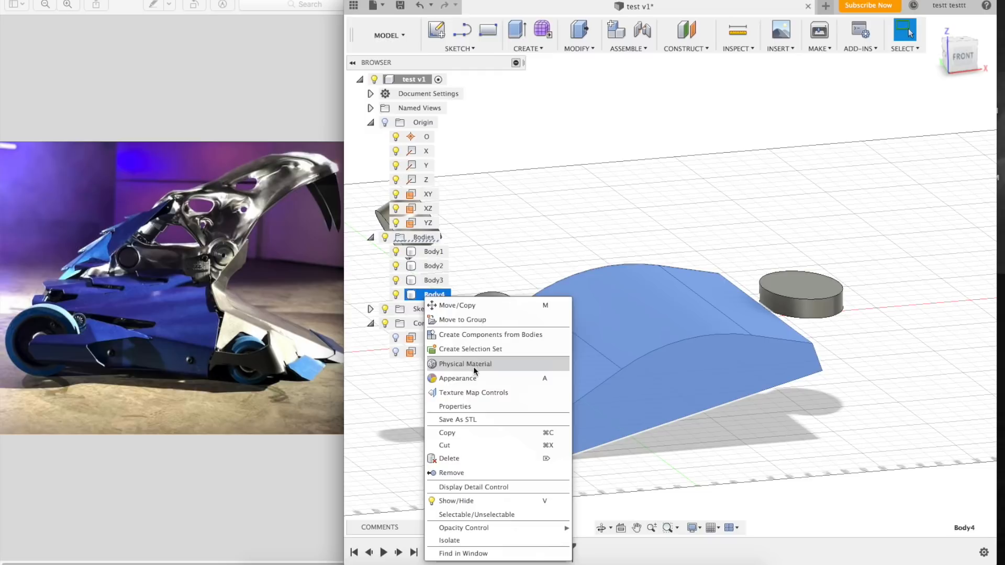
{"action": "left_click", "coordinate": [458, 379]}
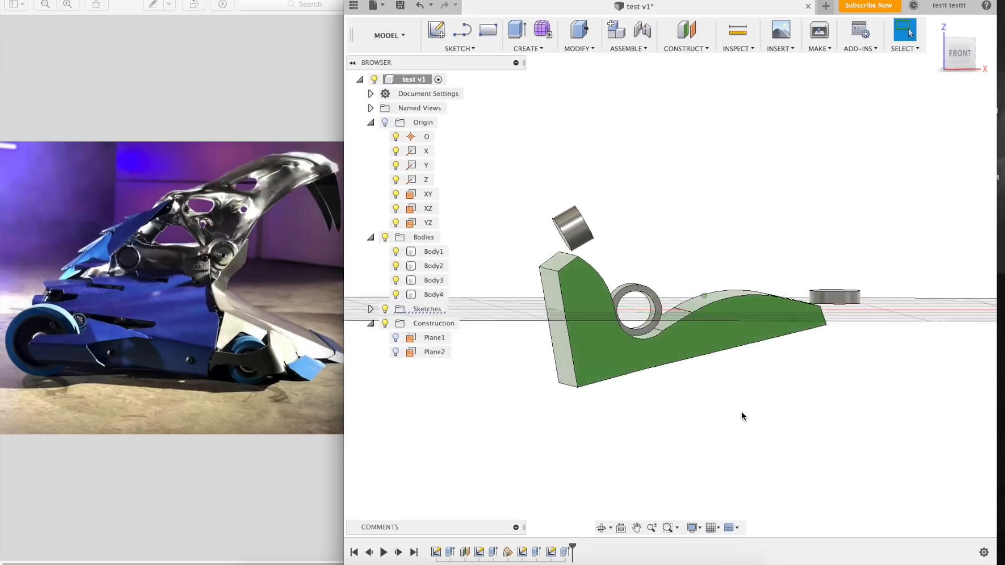
{"action": "left_click", "coordinate": [335, 35]}
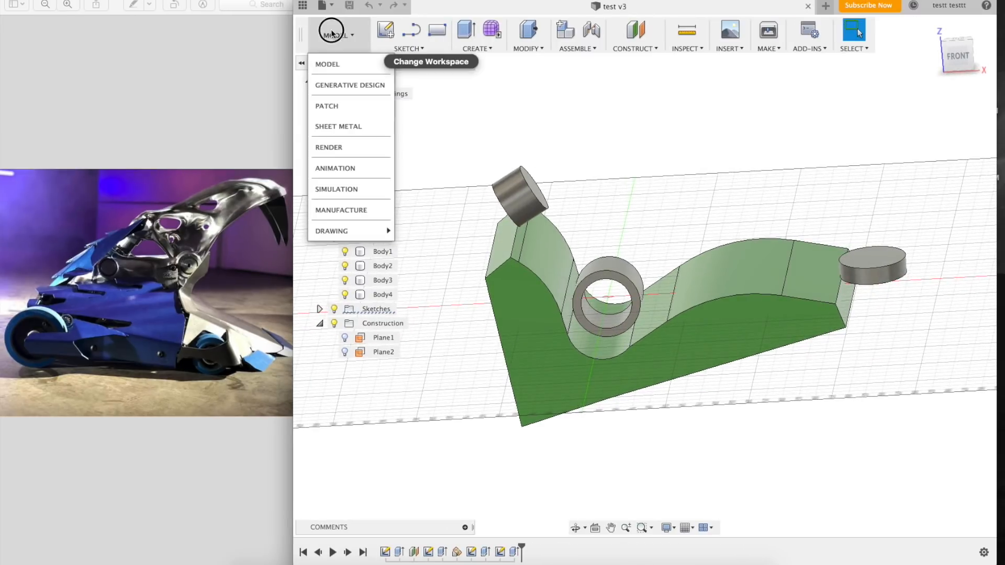
- Switch to Generative Design and begin marking the curved body as obstacle geometry
{"action": "left_click", "coordinate": [350, 85]}
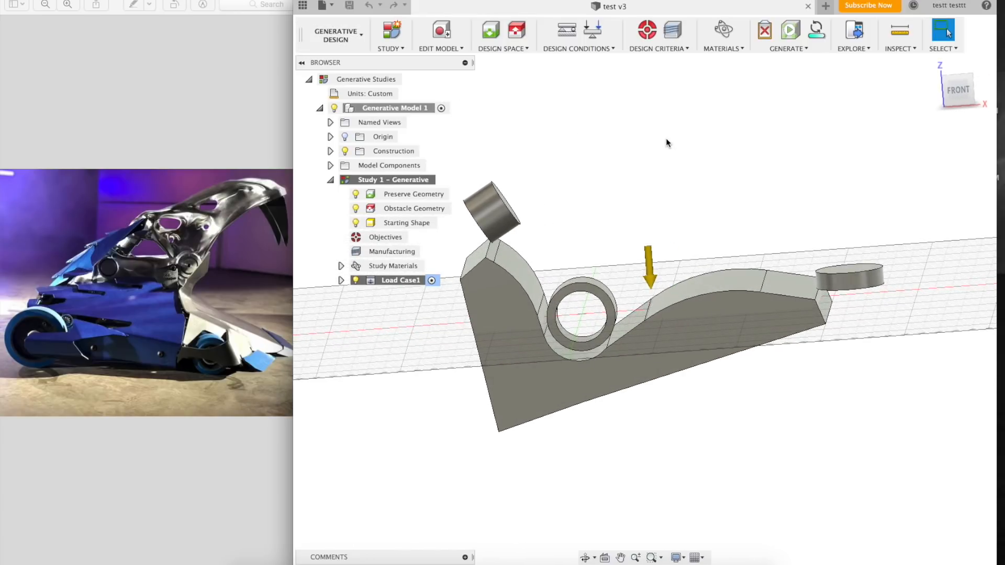
{"action": "mouse_move", "coordinate": [517, 29]}
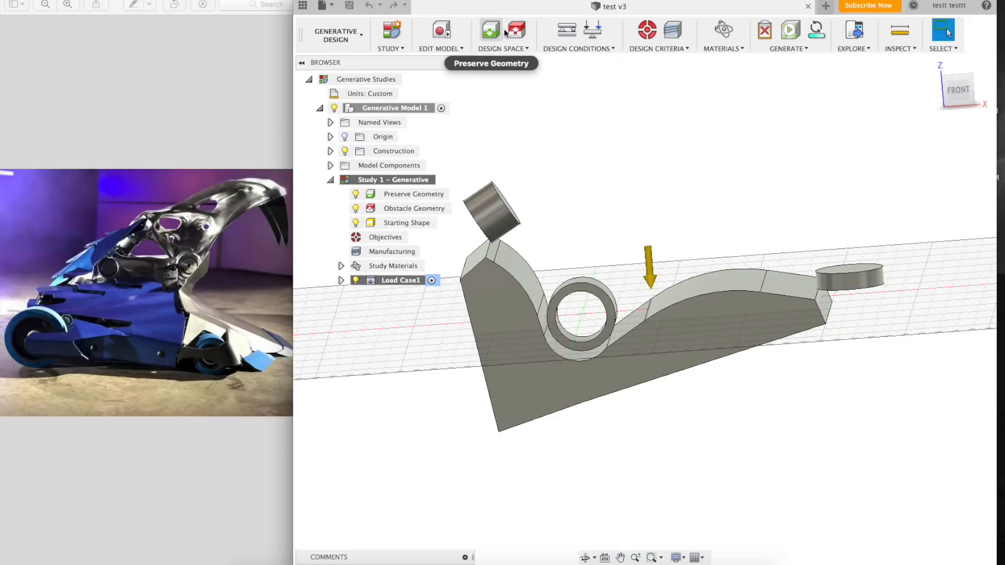
{"action": "mouse_move", "coordinate": [513, 29]}
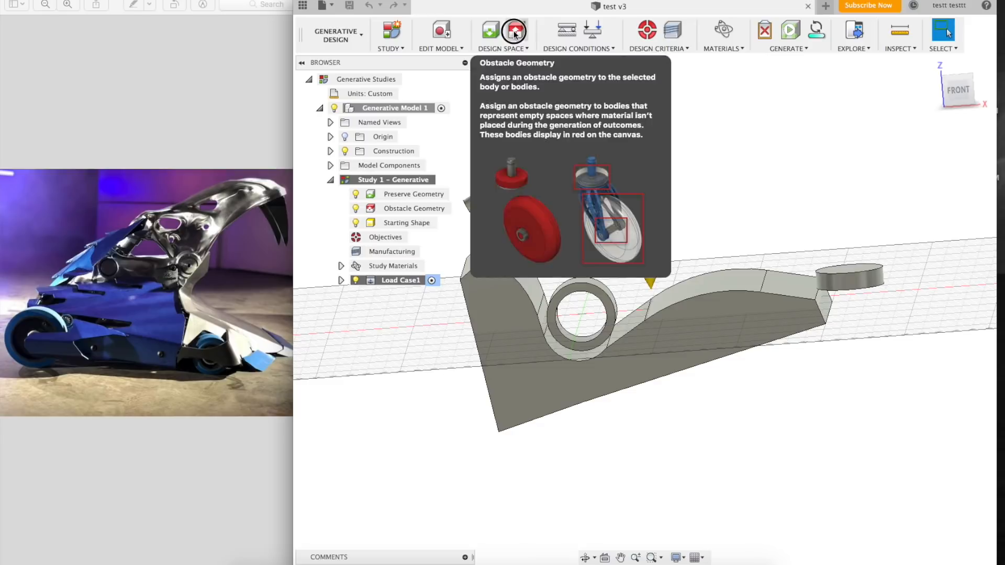
{"action": "left_click", "coordinate": [514, 30]}
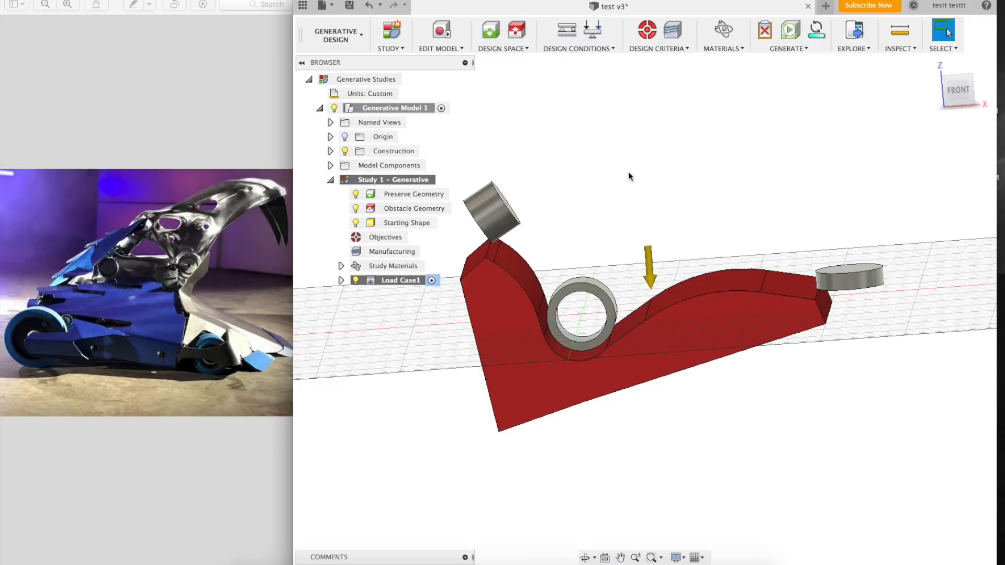
{"action": "mouse_move", "coordinate": [491, 30]}
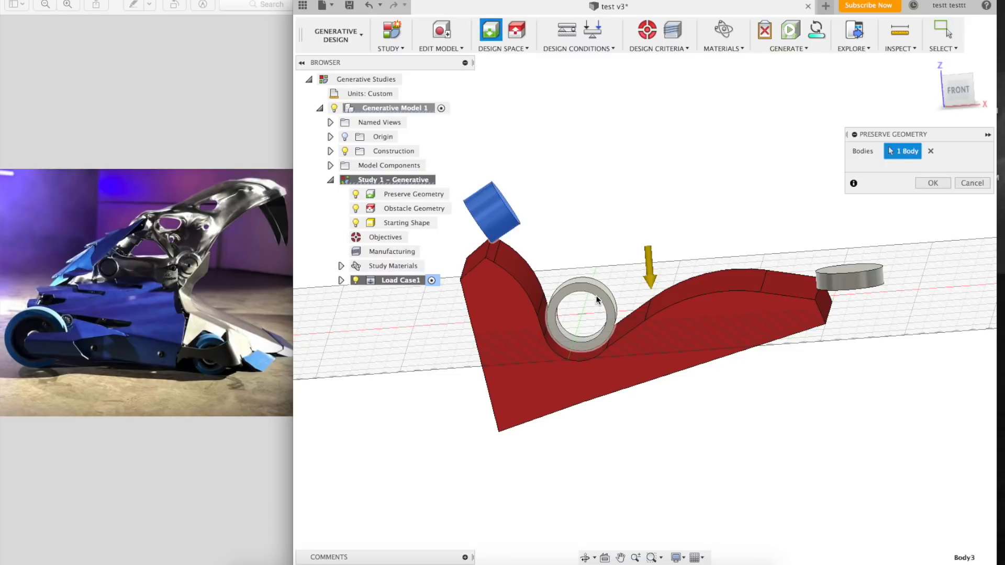
- Mark all three cylinders as preserve geometry so they turn green
{"action": "left_click", "coordinate": [848, 276]}
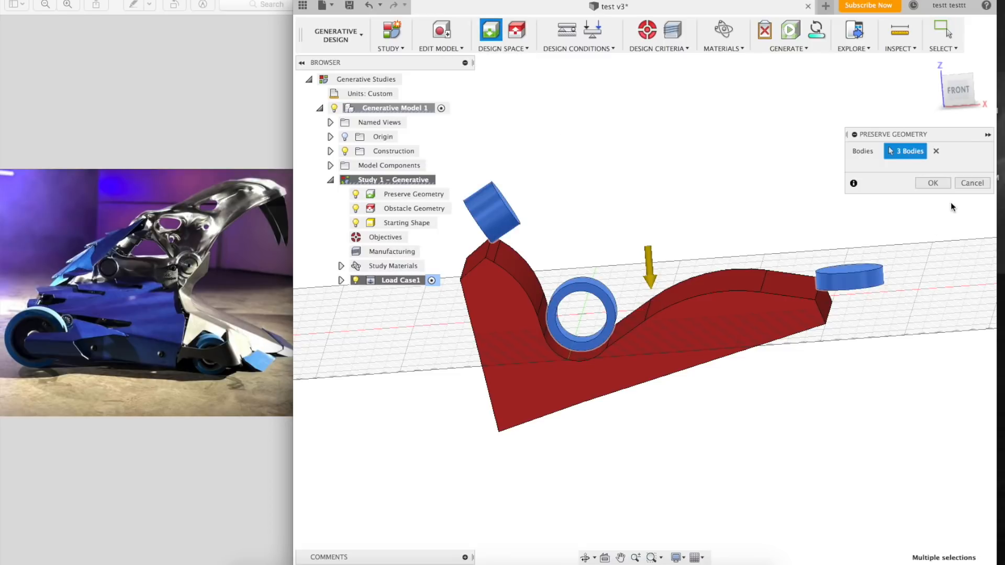
{"action": "left_click", "coordinate": [933, 182]}
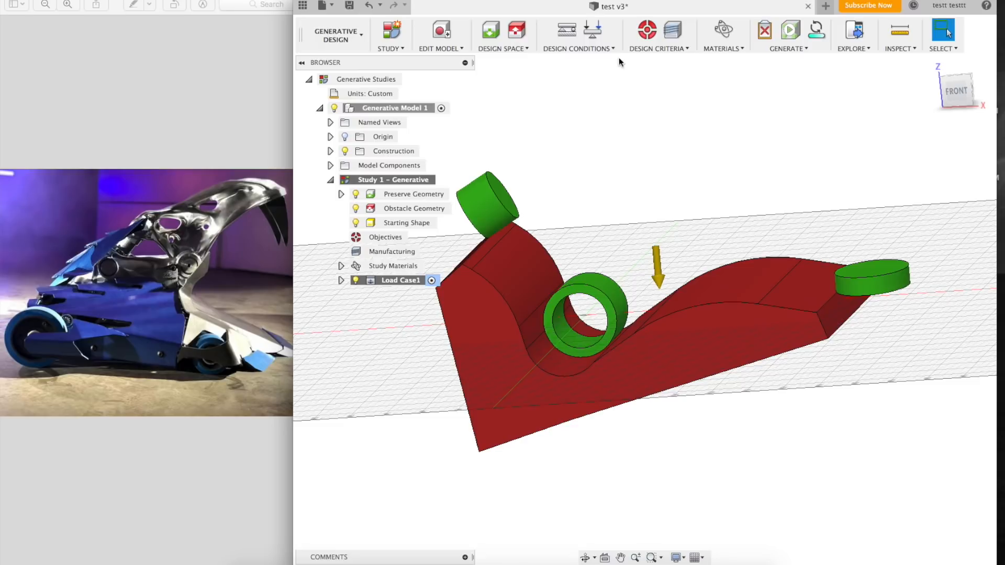
{"action": "left_click", "coordinate": [592, 29]}
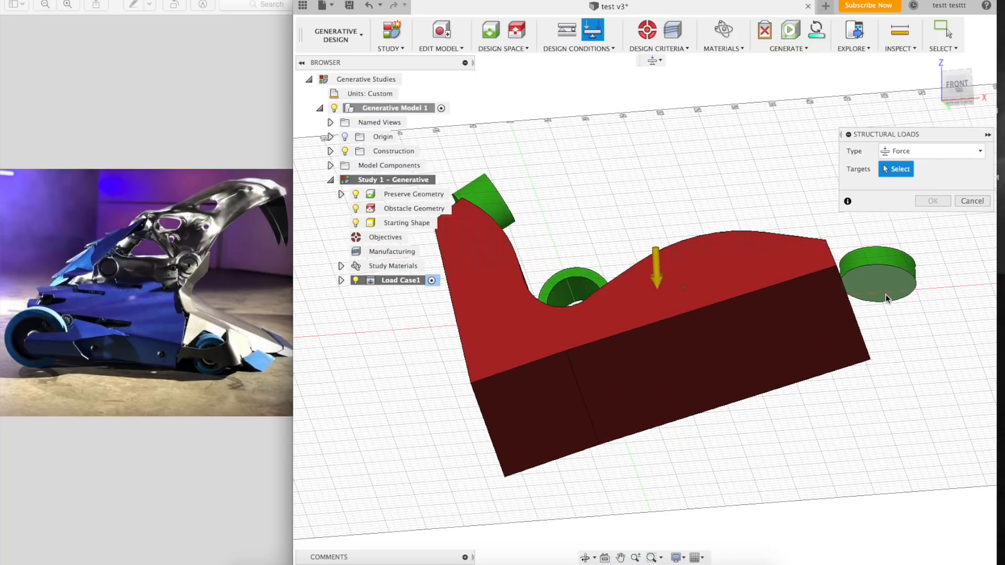
- Target the force load on the right-hand disc cylinder's face
{"action": "left_click", "coordinate": [879, 288]}
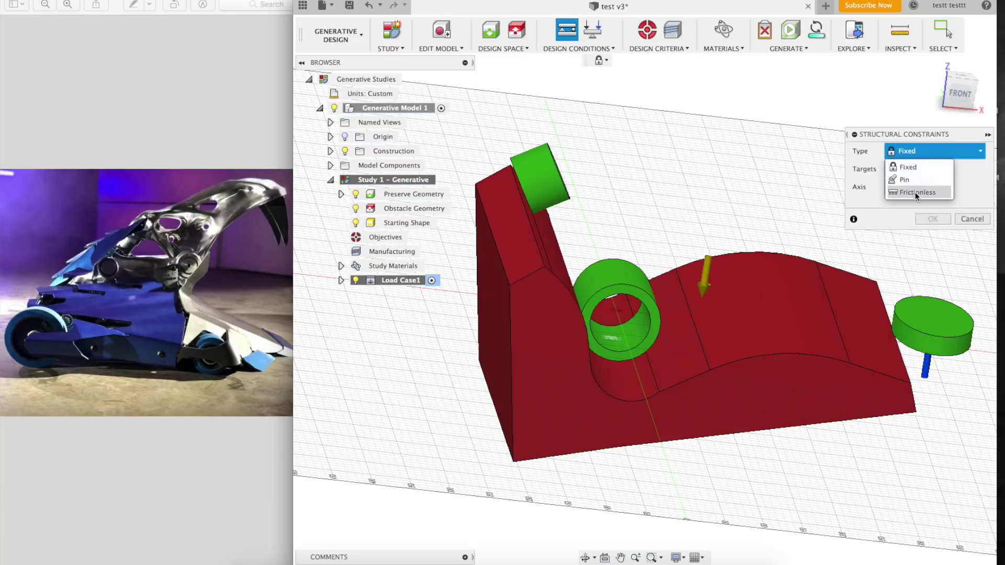
- Add a frictionless constraint on the cylinder face, then attempt Generate, which is refused for unfixed directions
{"action": "left_click", "coordinate": [919, 192]}
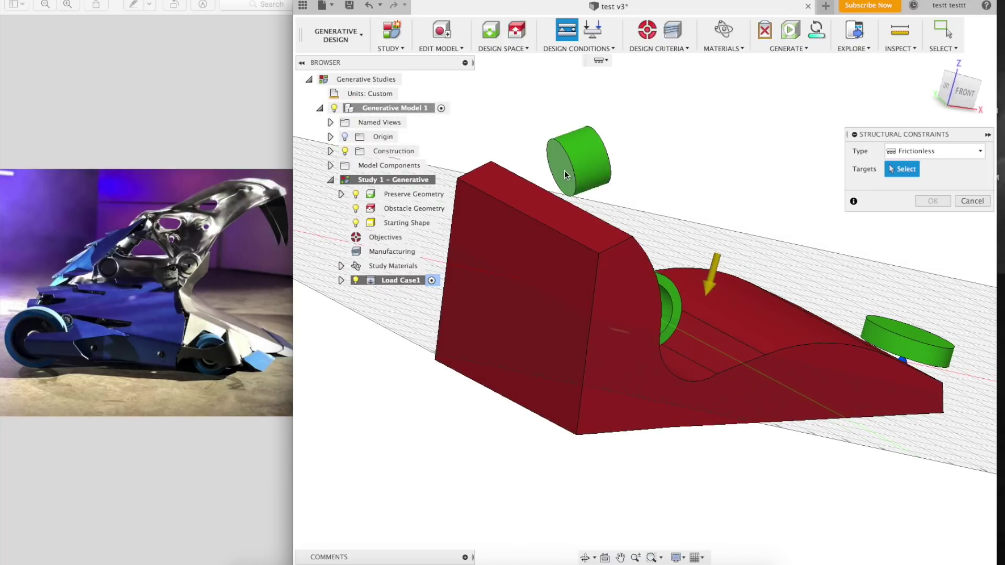
{"action": "left_click", "coordinate": [563, 162]}
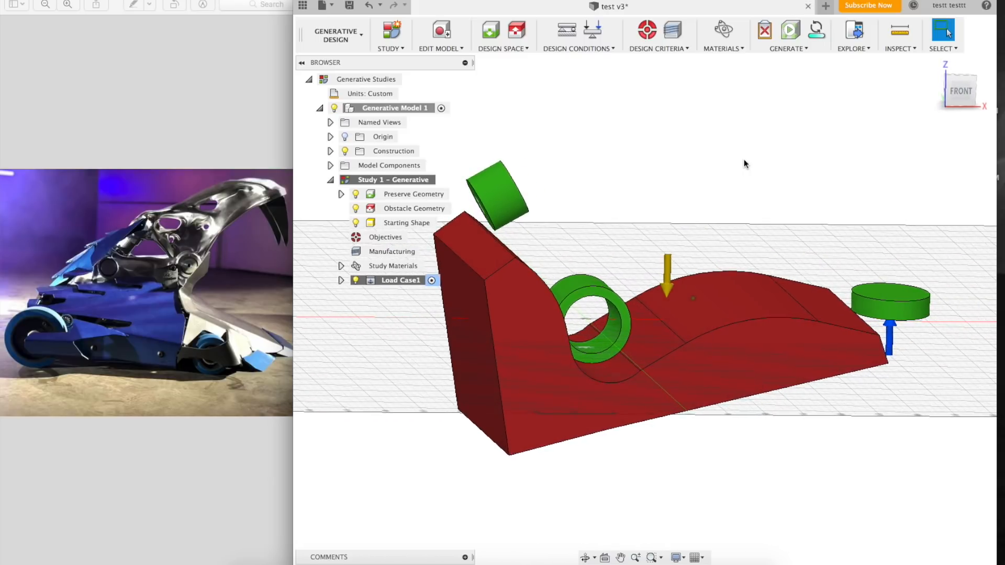
{"action": "left_click", "coordinate": [789, 32]}
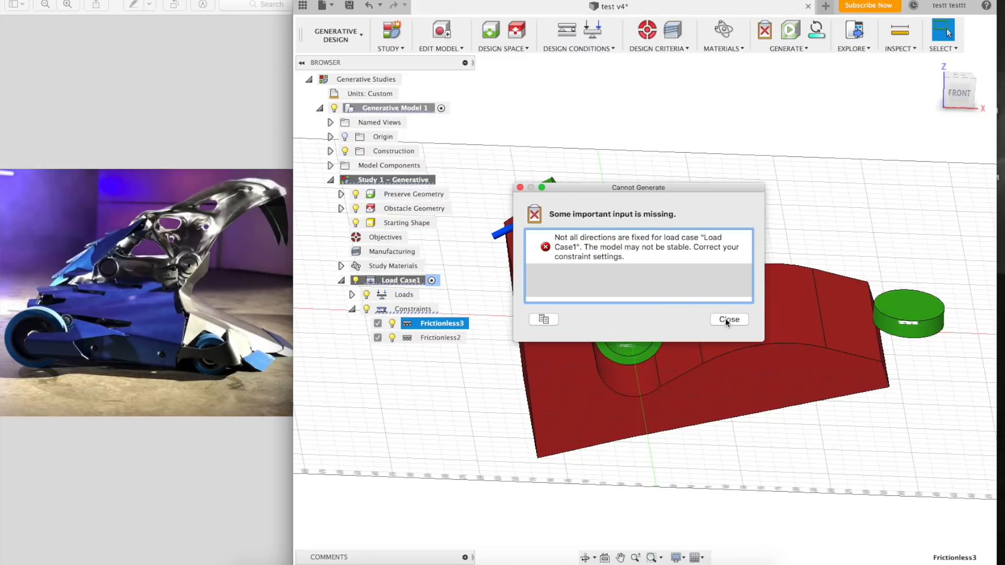
- Change the Frictionless2 constraint on the ring cylinder's inner face to a Pin
{"action": "right_click", "coordinate": [432, 337]}
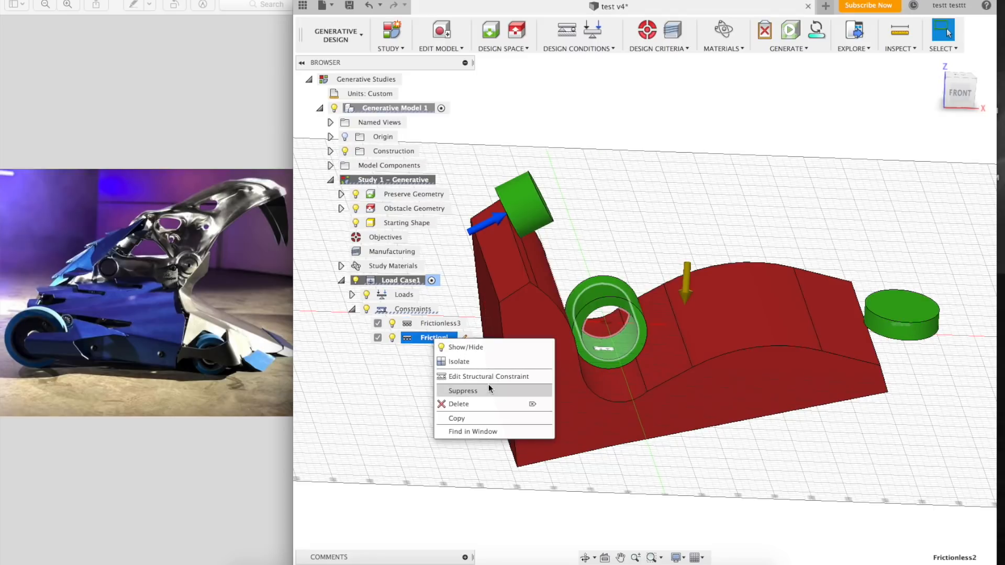
{"action": "left_click", "coordinate": [488, 376]}
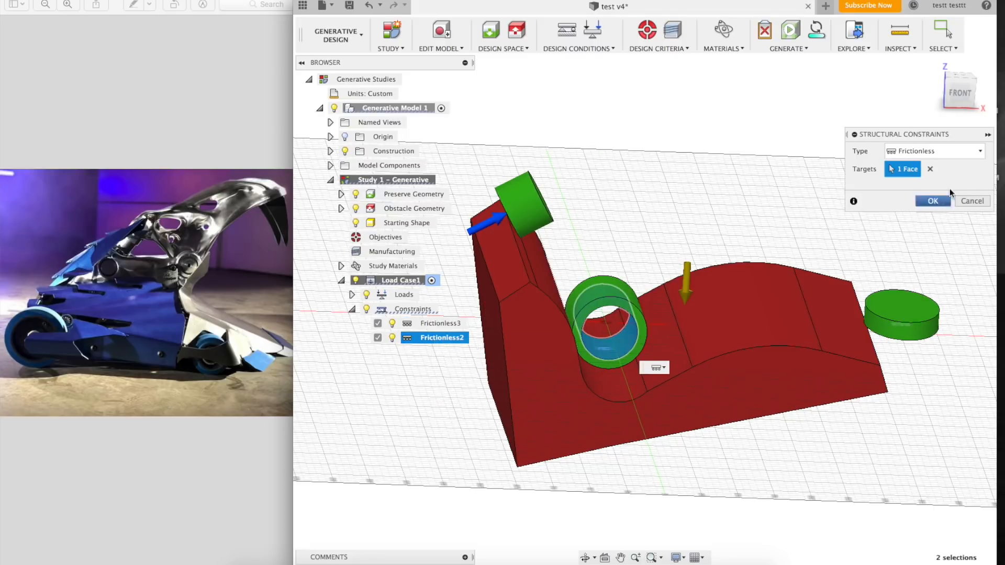
{"action": "left_click", "coordinate": [936, 151]}
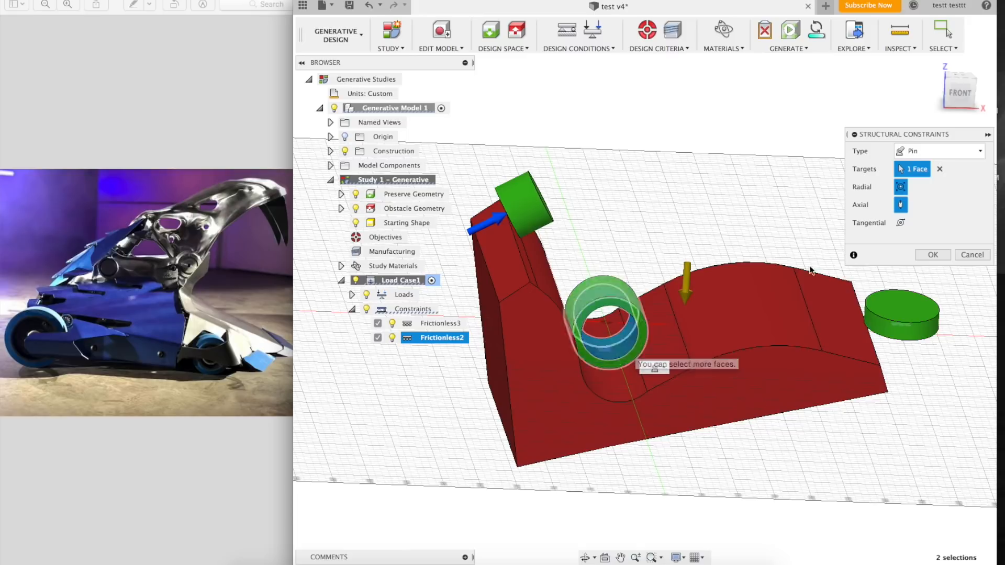
{"action": "left_click", "coordinate": [900, 205]}
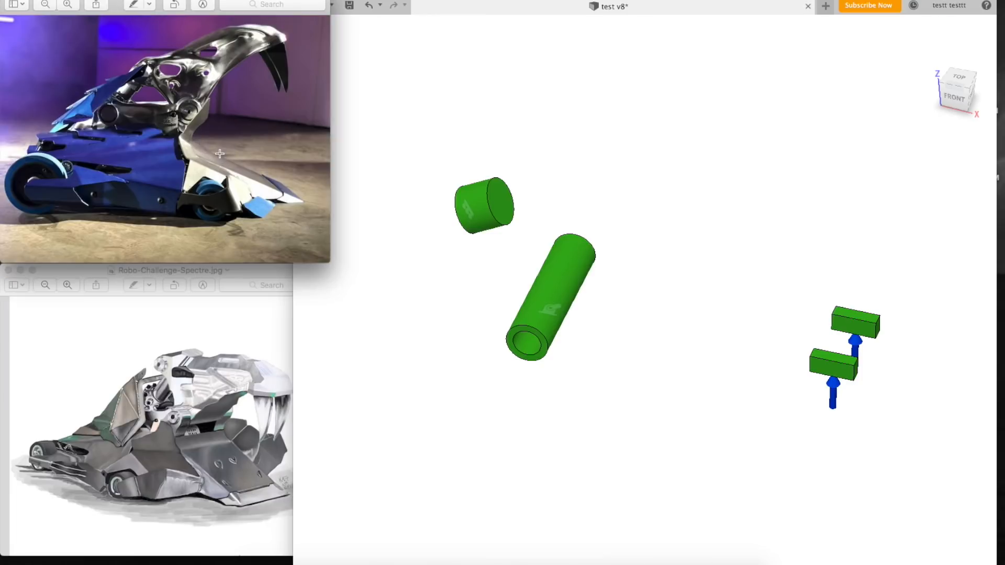
{"action": "mouse_move", "coordinate": [275, 44]}
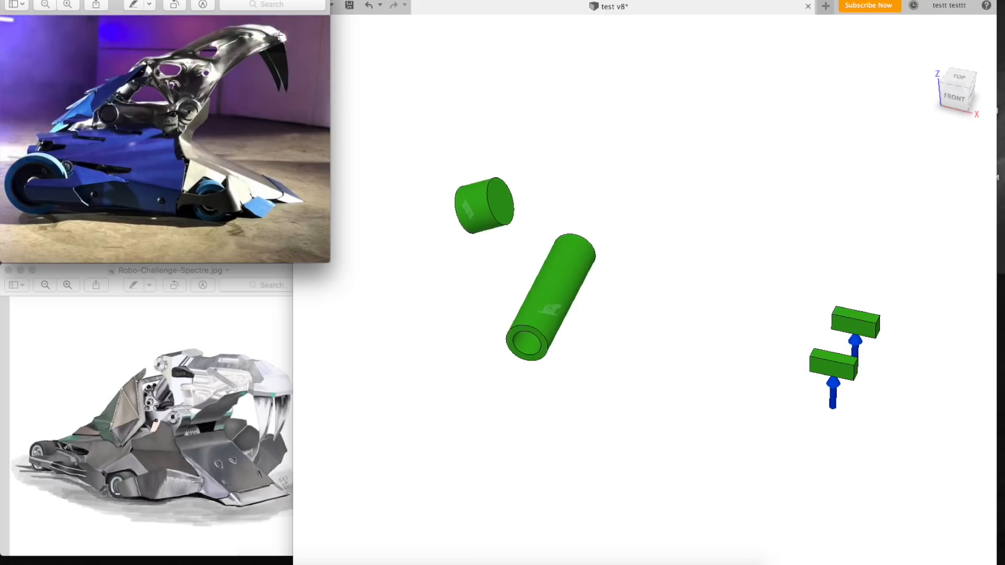
{"action": "mouse_move", "coordinate": [253, 67]}
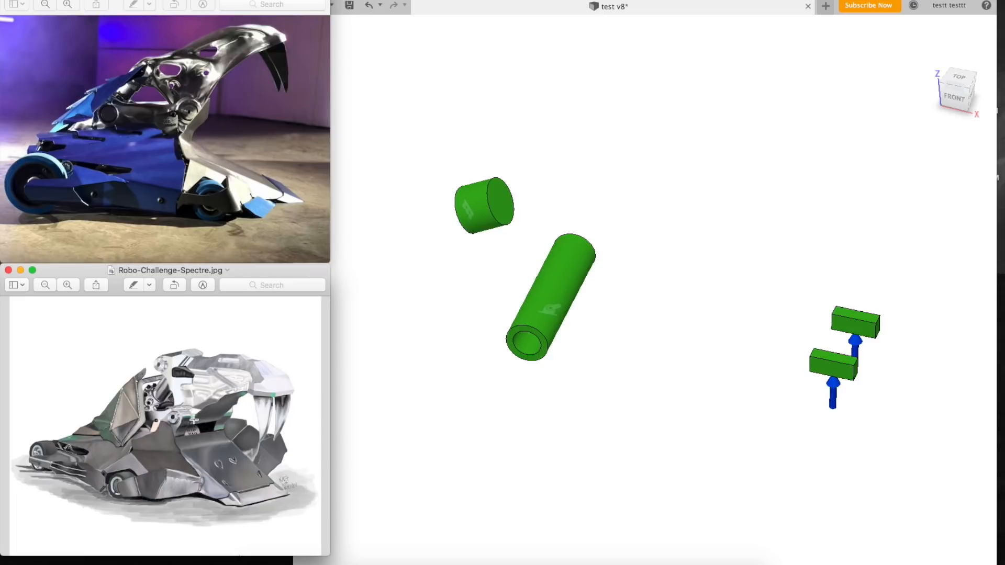
{"action": "mouse_move", "coordinate": [273, 390]}
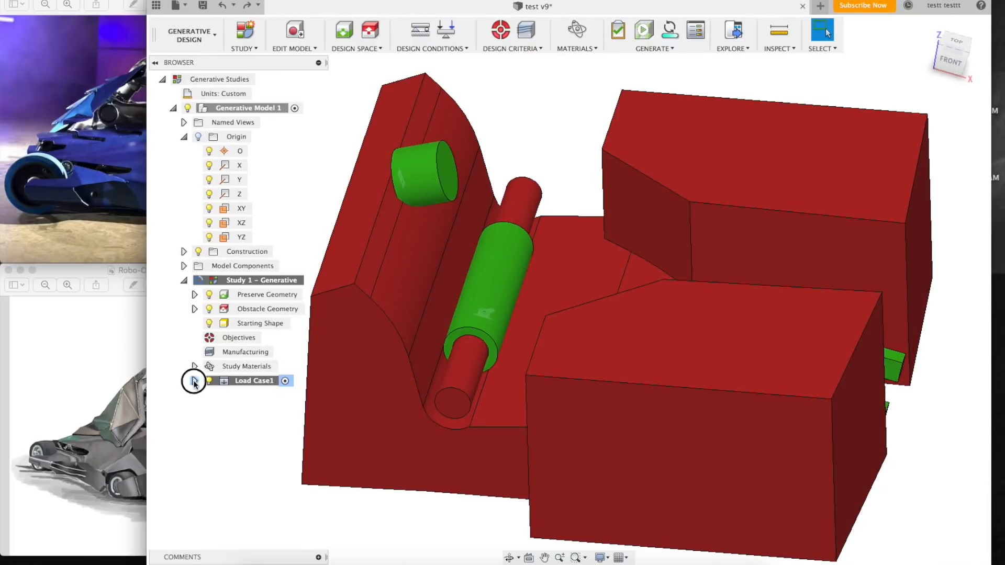
- Show Load Case1's loads, toggle Starting Shape visibility, stop the Previewer and bring up the Generate summary
{"action": "left_click", "coordinate": [195, 381]}
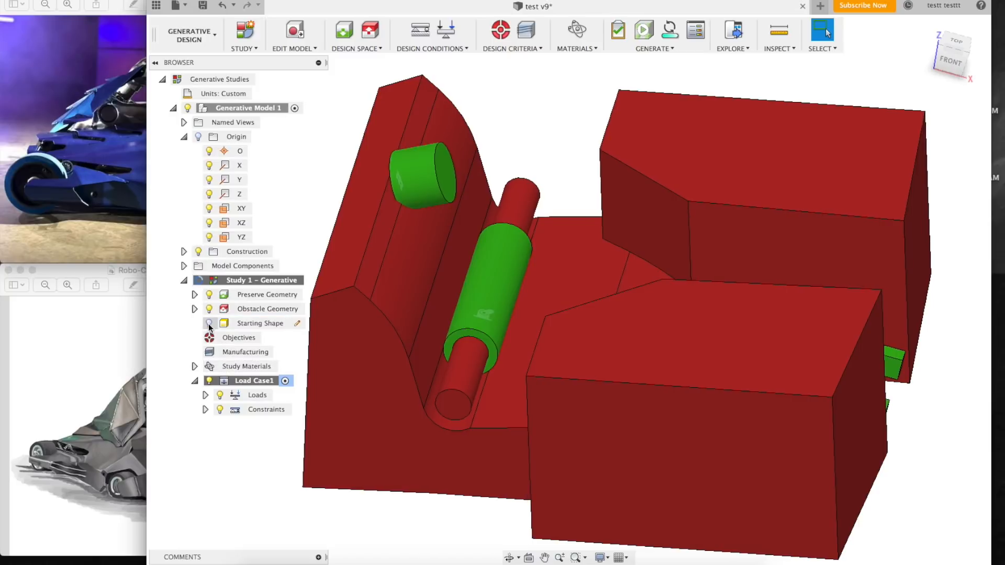
{"action": "left_click", "coordinate": [210, 322]}
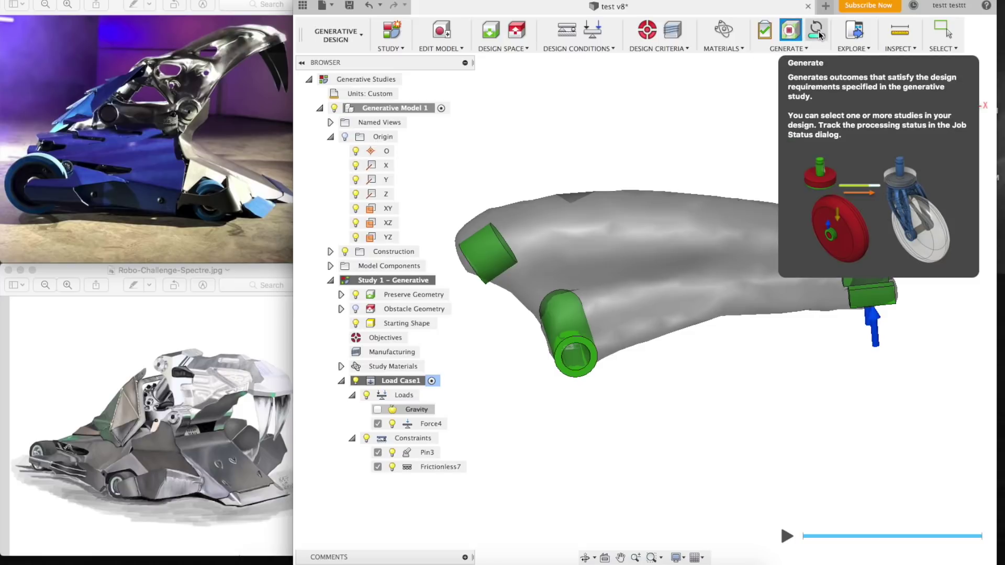
{"action": "left_click", "coordinate": [814, 28]}
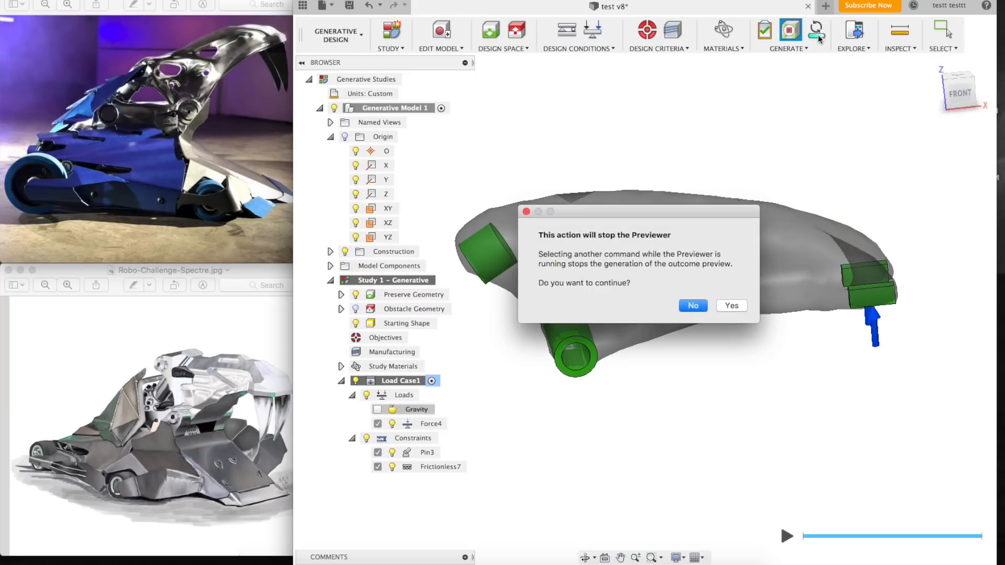
{"action": "left_click", "coordinate": [731, 306]}
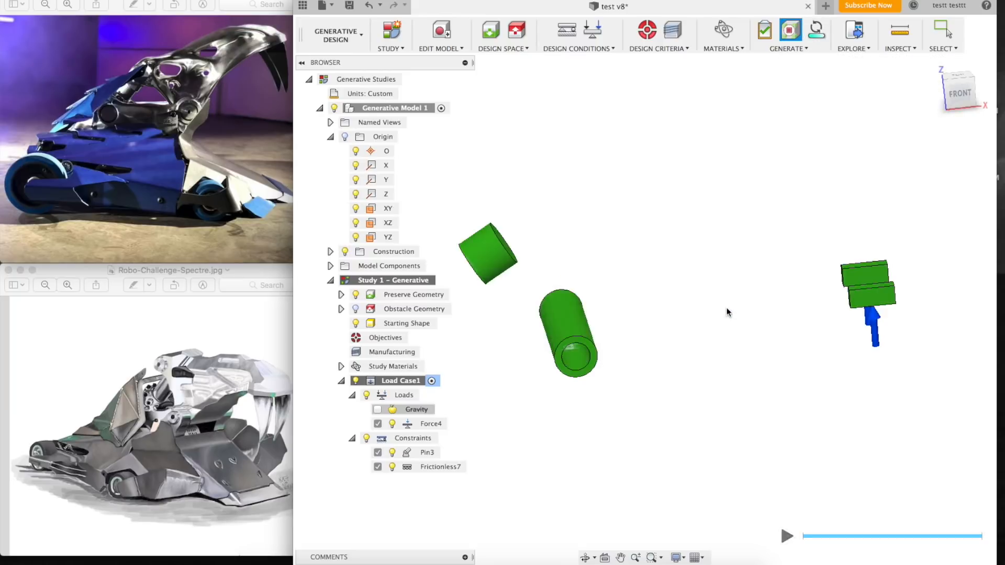
{"action": "left_click", "coordinate": [787, 30]}
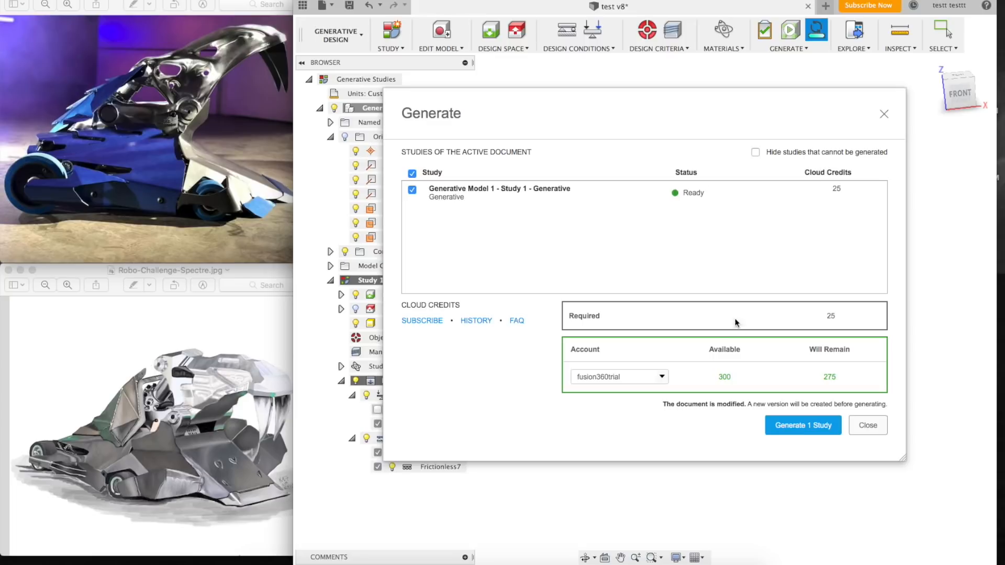
{"action": "mouse_move", "coordinate": [726, 383]}
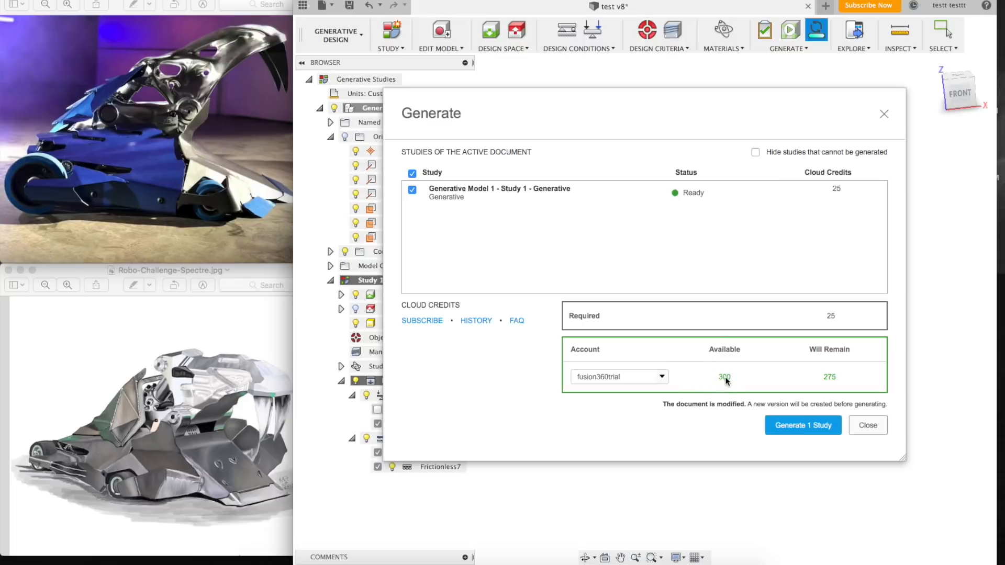
{"action": "mouse_move", "coordinate": [816, 425]}
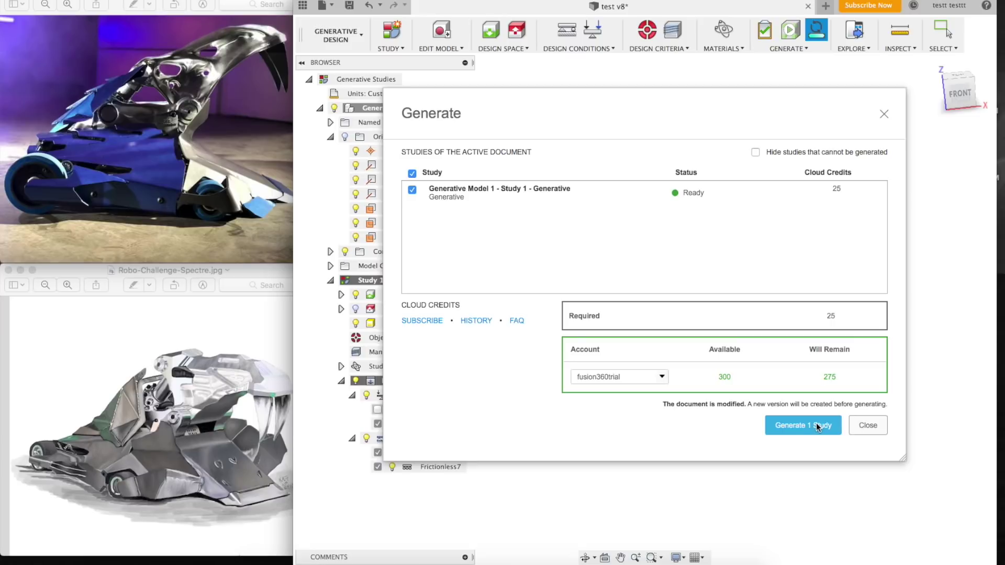
- Submit Study 1 for cloud generation and check its job in Job Status
{"action": "left_click", "coordinate": [803, 425]}
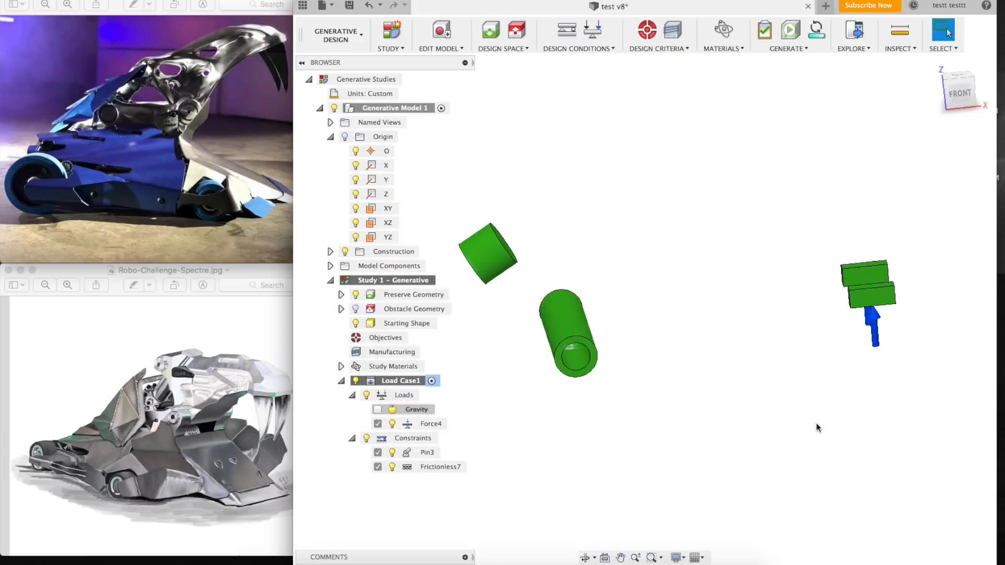
{"action": "left_click", "coordinate": [789, 30]}
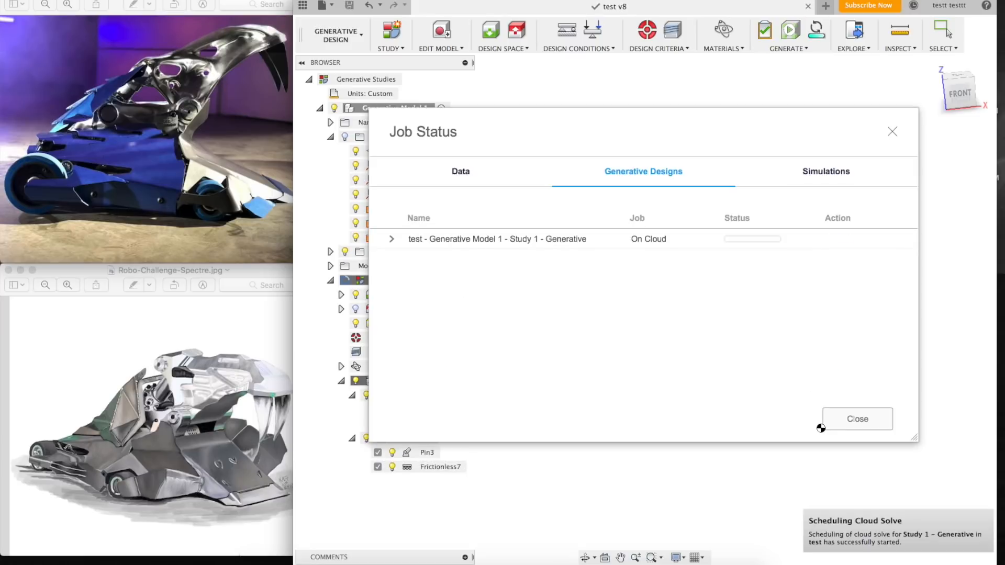
{"action": "mouse_move", "coordinate": [716, 119]}
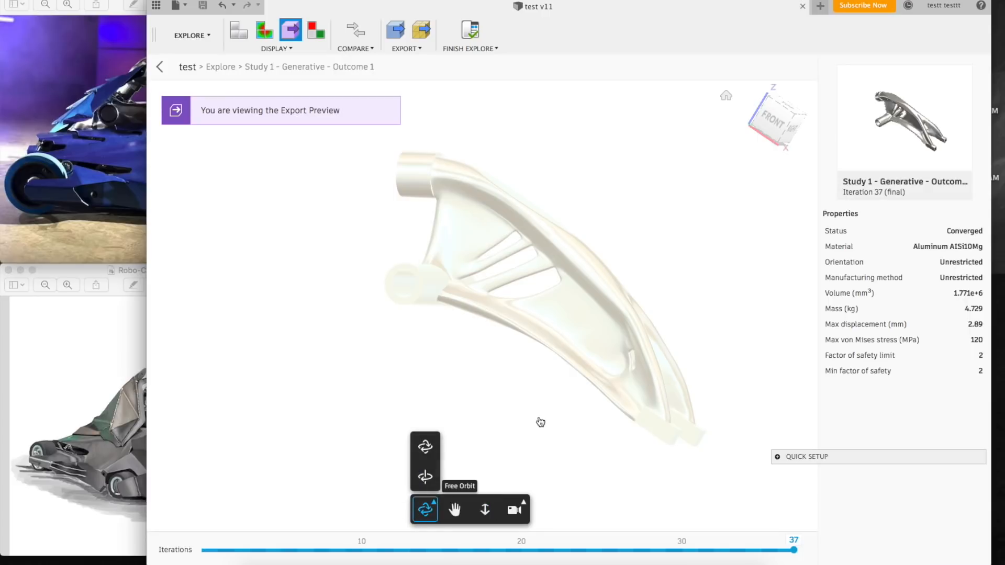
- Orbit the skull outcome and review Outcome 1's stress distribution
{"action": "left_click_drag", "start_coordinate": [541, 422], "coordinate": [677, 347]}
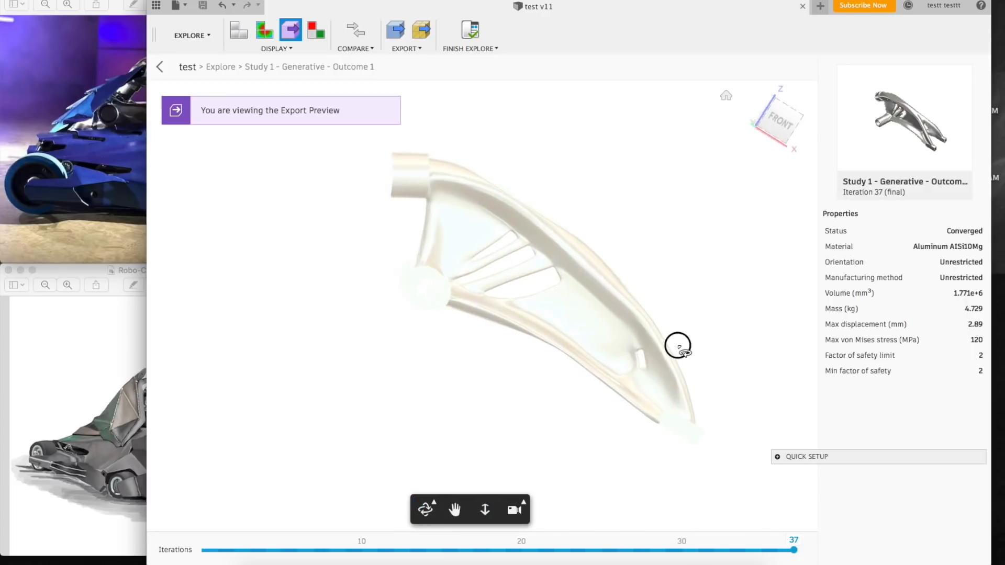
{"action": "left_click_drag", "start_coordinate": [677, 345], "coordinate": [260, 268]}
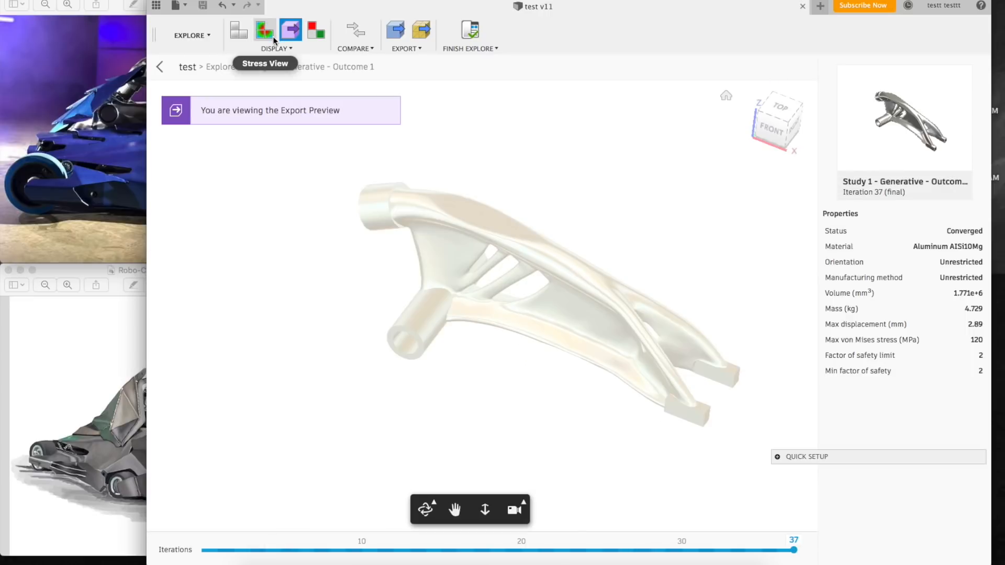
{"action": "left_click", "coordinate": [264, 30]}
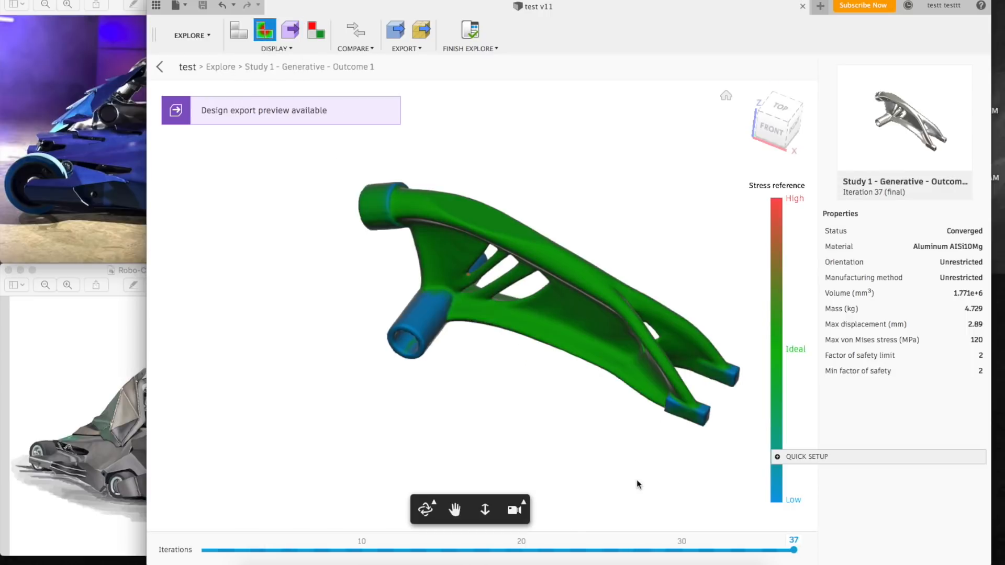
{"action": "left_click_drag", "start_coordinate": [637, 484], "coordinate": [521, 381]}
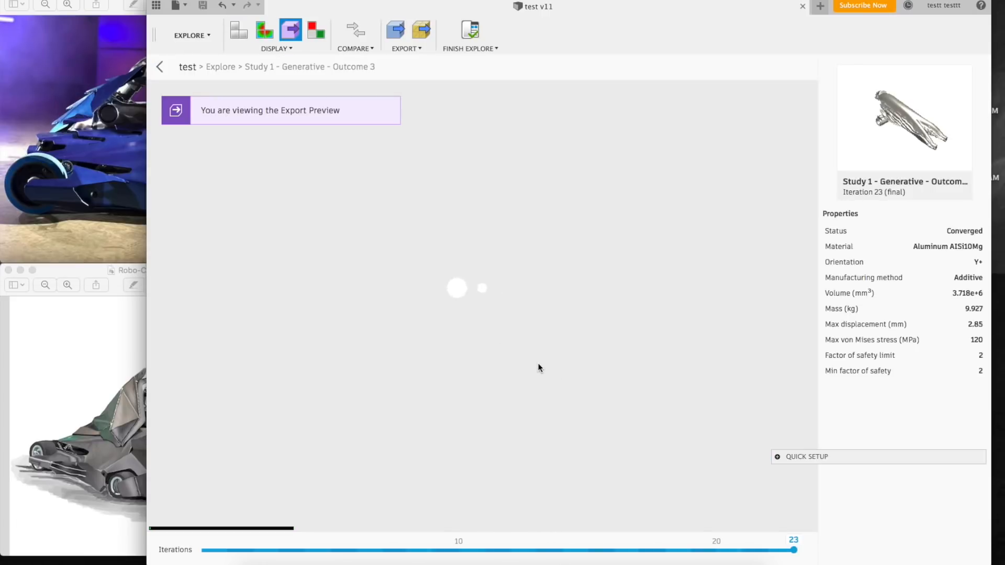
{"action": "mouse_move", "coordinate": [500, 321]}
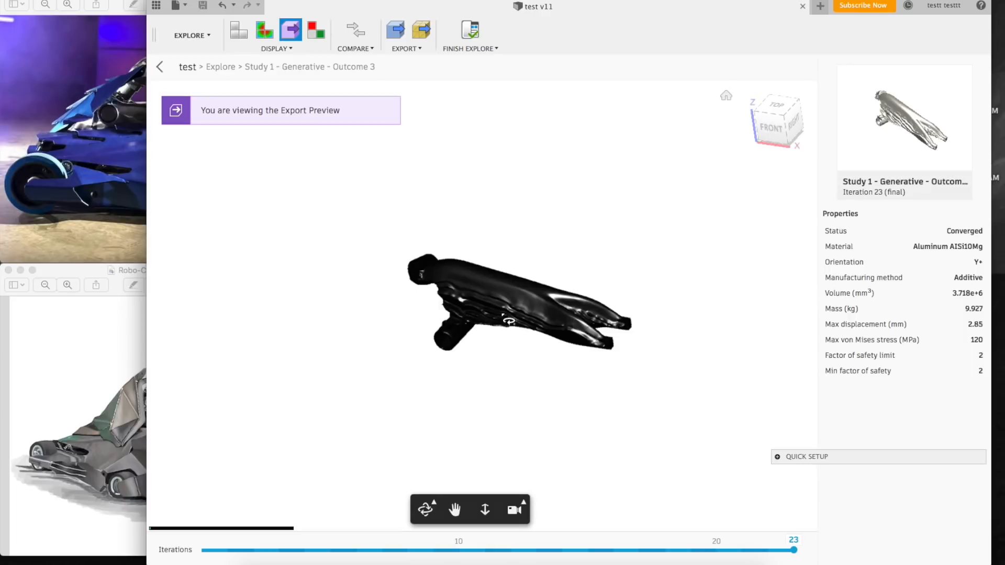
- Review Outcome 3's stress results, orbiting to see its sides and back
{"action": "left_click", "coordinate": [265, 31]}
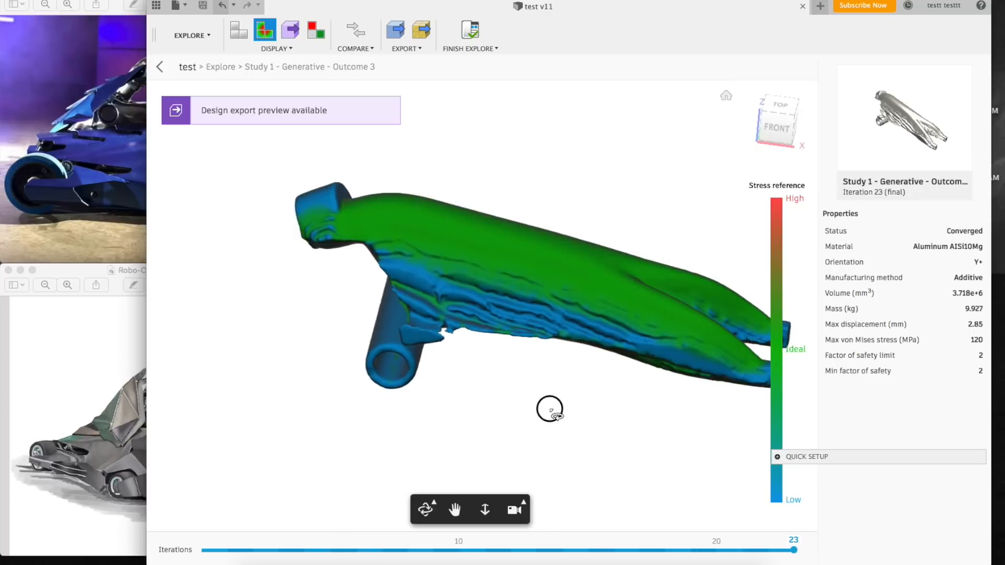
{"action": "left_click_drag", "start_coordinate": [550, 409], "coordinate": [485, 390]}
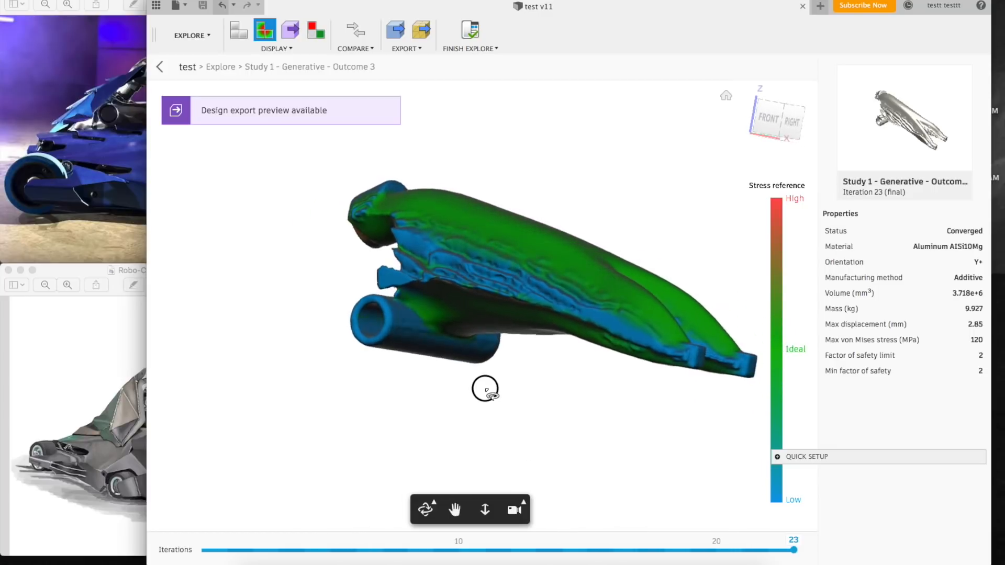
{"action": "left_click_drag", "start_coordinate": [485, 389], "coordinate": [489, 455]}
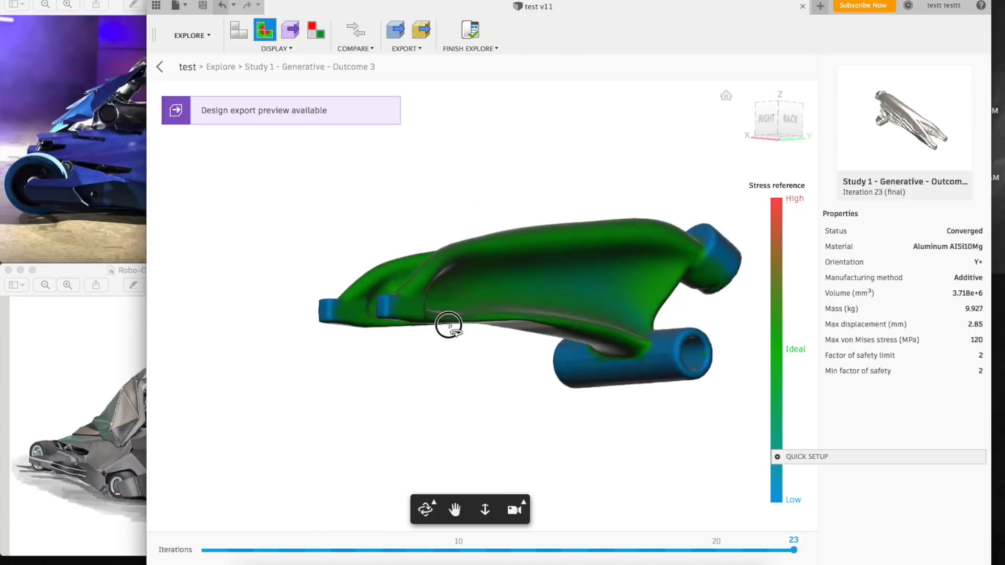
{"action": "left_click_drag", "start_coordinate": [449, 326], "coordinate": [659, 375]}
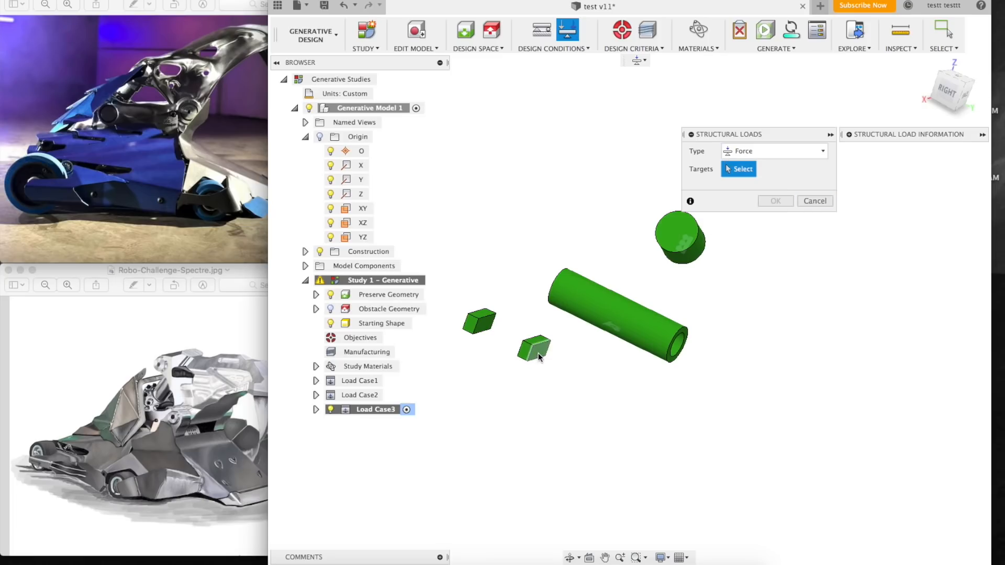
- Apply a 1.00 tonforce load to the block face in Load Case3, then make Load Case1 active
{"action": "left_click", "coordinate": [534, 348]}
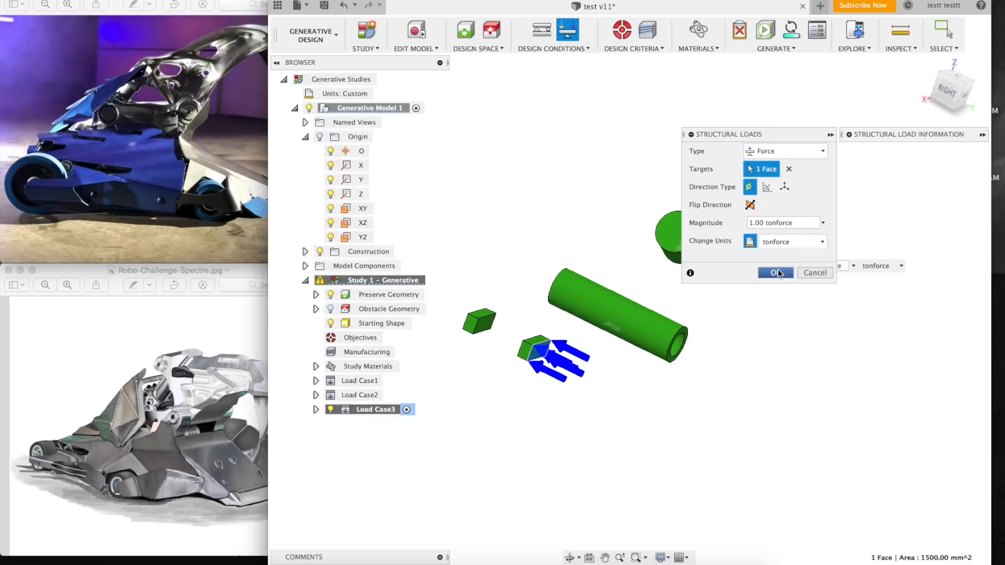
{"action": "left_click", "coordinate": [774, 272]}
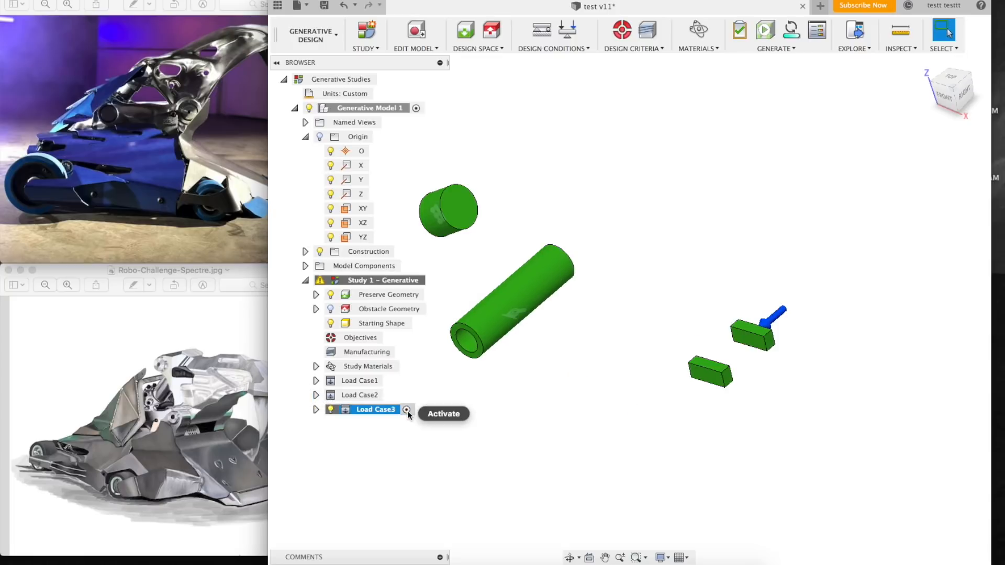
{"action": "left_click", "coordinate": [360, 396]}
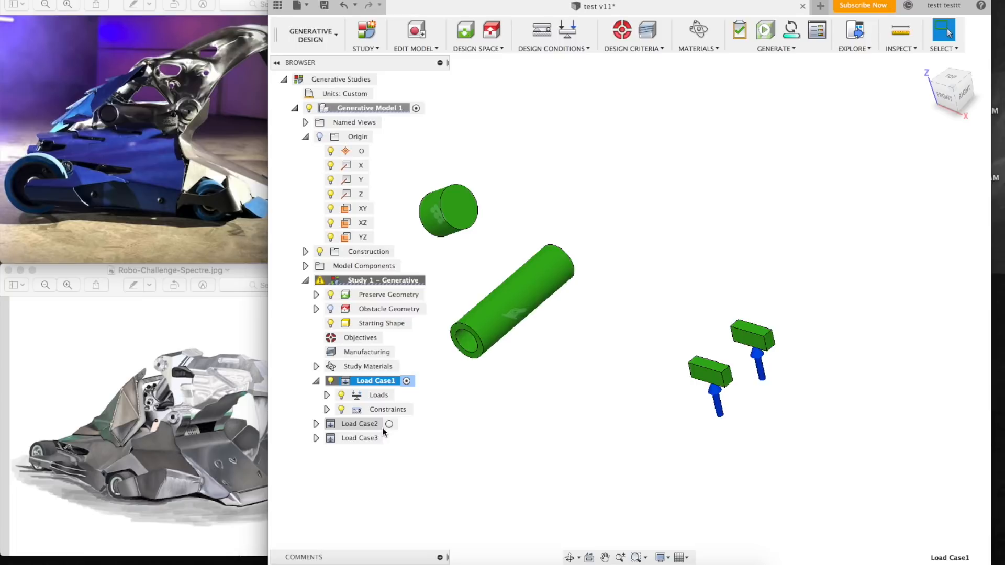
{"action": "left_click", "coordinate": [315, 381]}
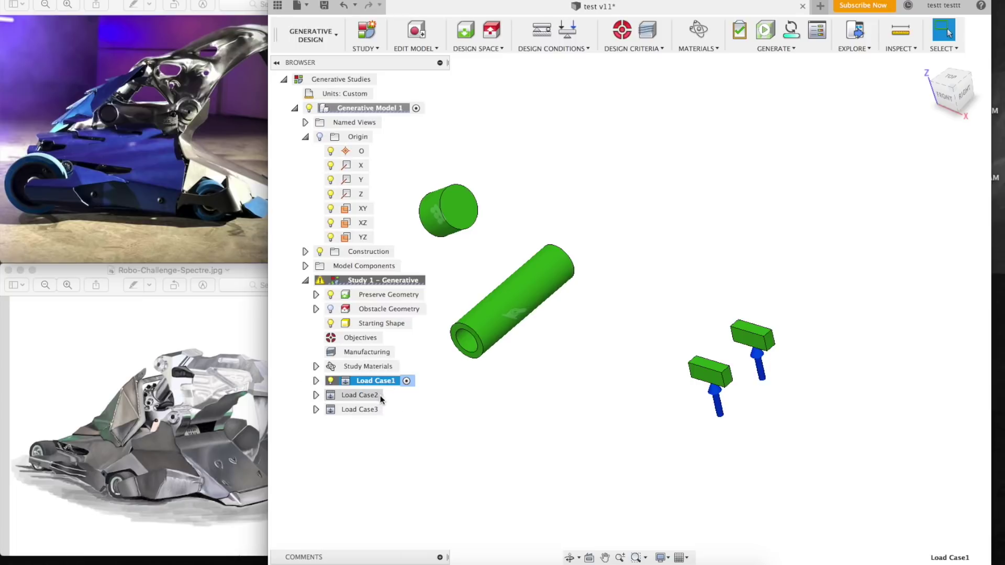
{"action": "left_click", "coordinate": [355, 395]}
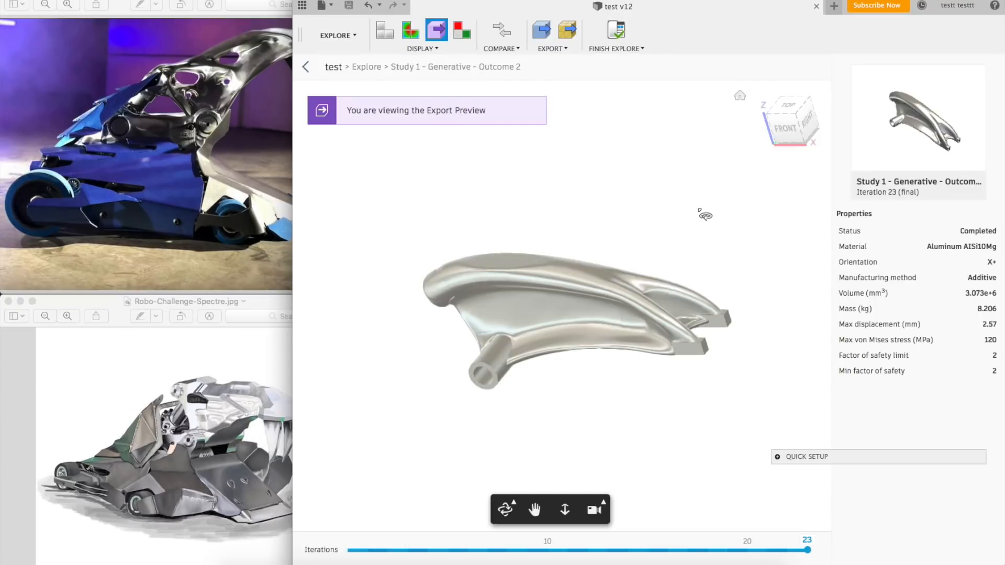
{"action": "mouse_move", "coordinate": [676, 355]}
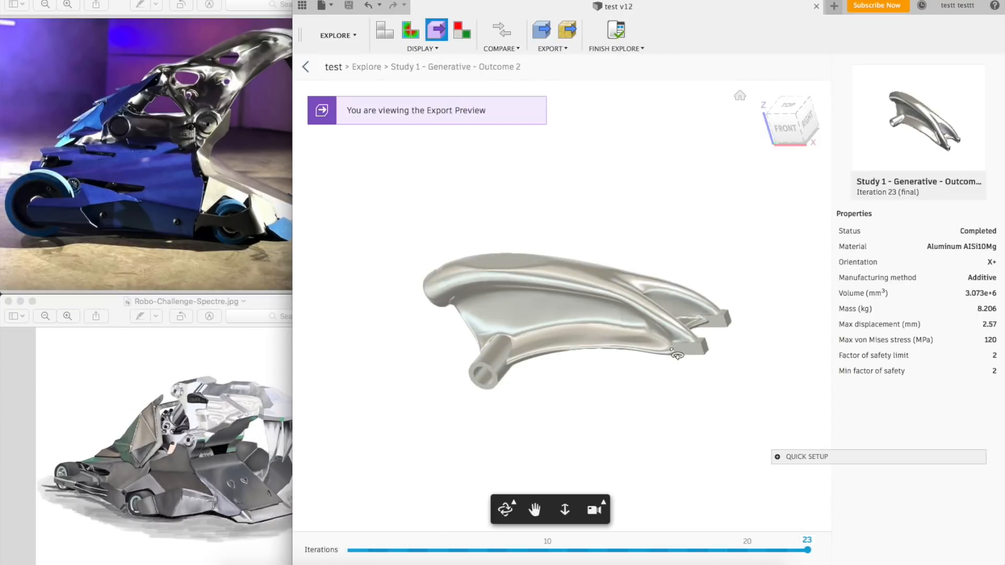
- Orbit Outcome 2 and Outcome 4 (Additive, Z+, 8.941 kg) export previews to inspect their shapes
{"action": "left_click_drag", "start_coordinate": [676, 354], "coordinate": [566, 368]}
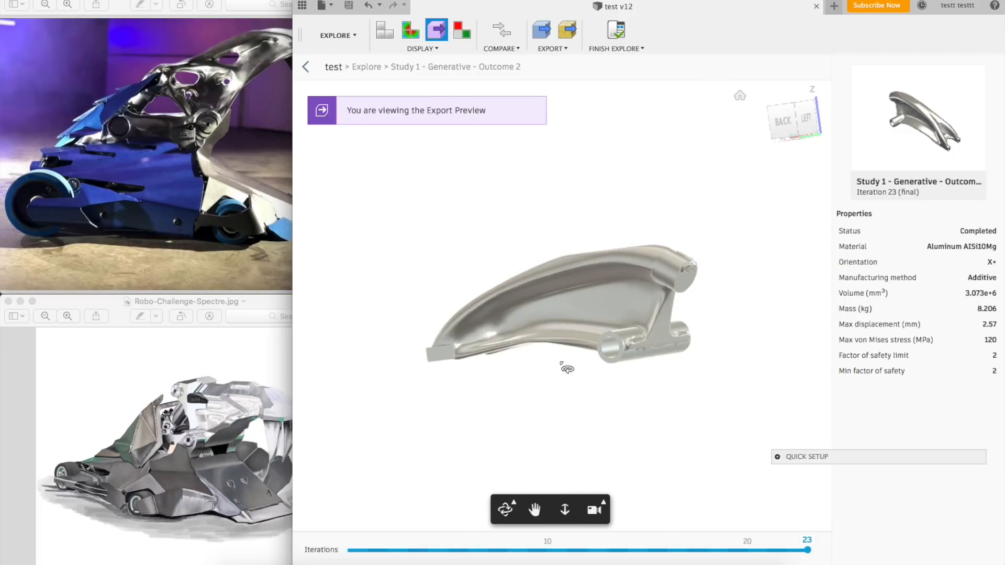
{"action": "left_click_drag", "start_coordinate": [566, 368], "coordinate": [637, 408]}
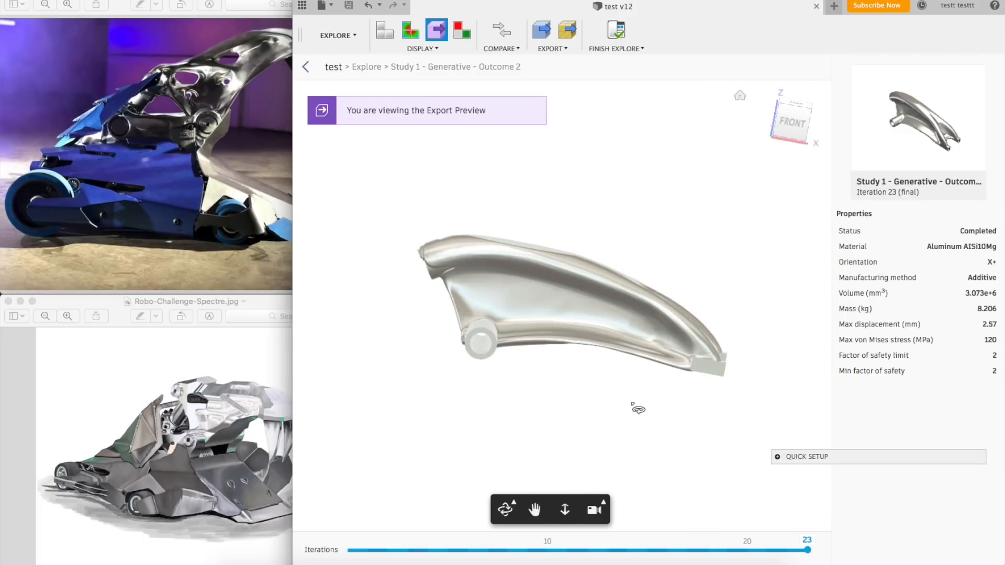
{"action": "left_click_drag", "start_coordinate": [638, 410], "coordinate": [327, 88]}
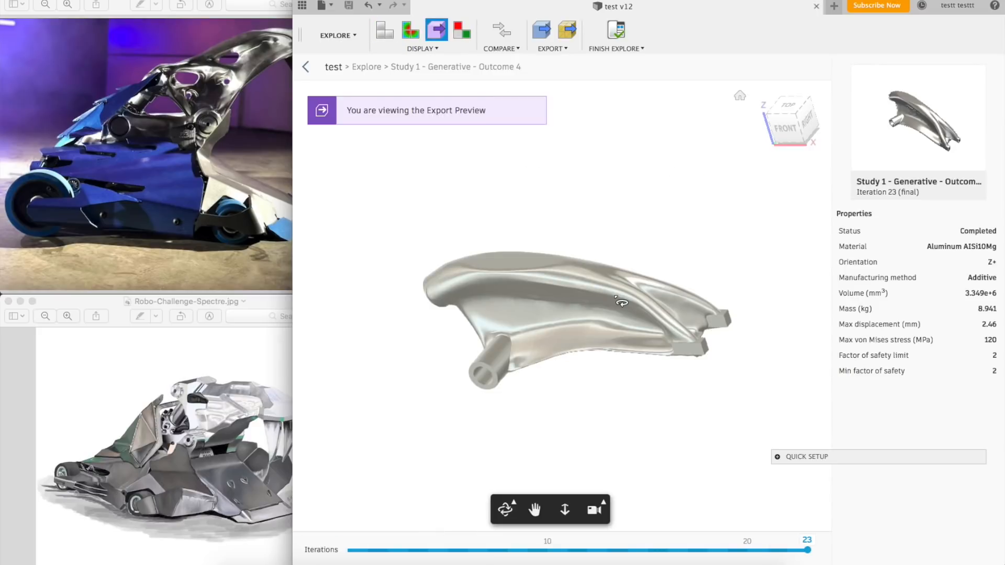
{"action": "left_click_drag", "start_coordinate": [621, 302], "coordinate": [537, 372]}
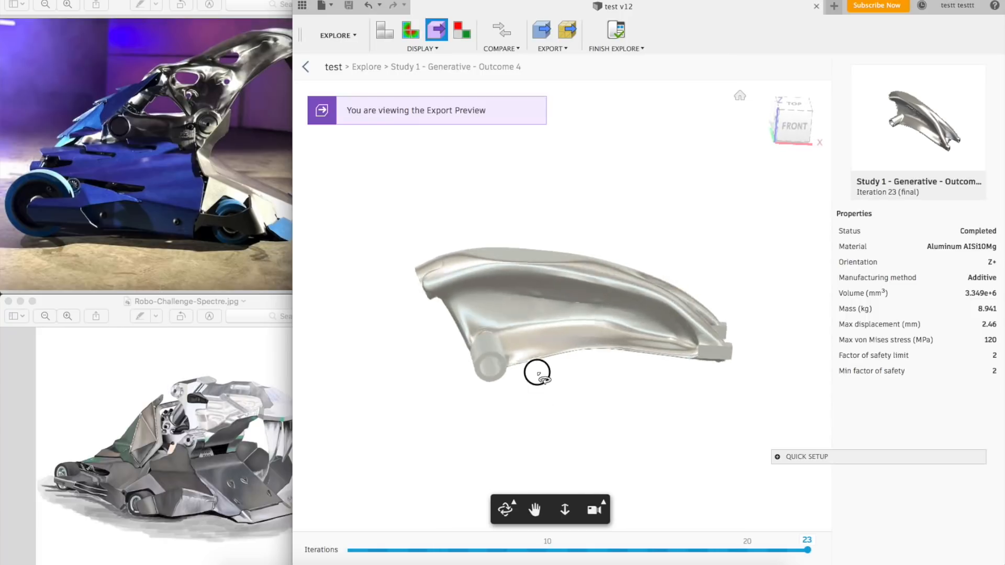
{"action": "left_click_drag", "start_coordinate": [537, 373], "coordinate": [586, 347]}
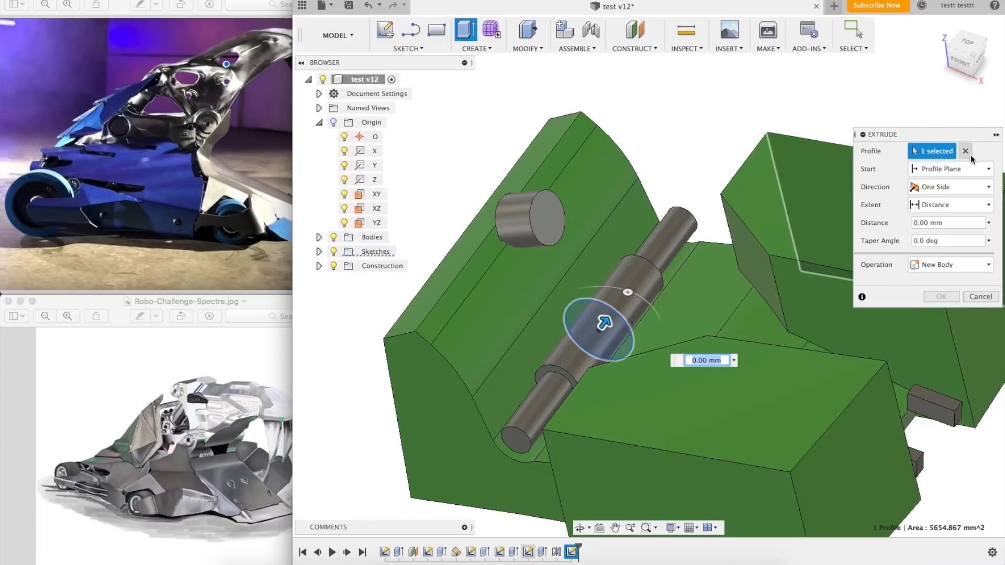
- Make the extrusion Symmetric with Join operation and confirm it into the skull body
{"action": "left_click", "coordinate": [949, 186]}
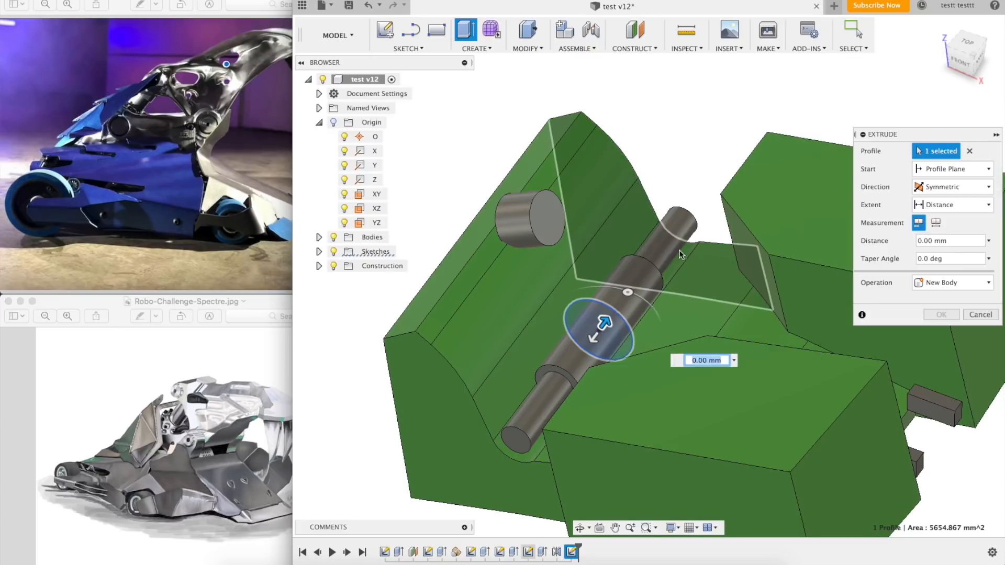
{"action": "left_click", "coordinate": [948, 240]}
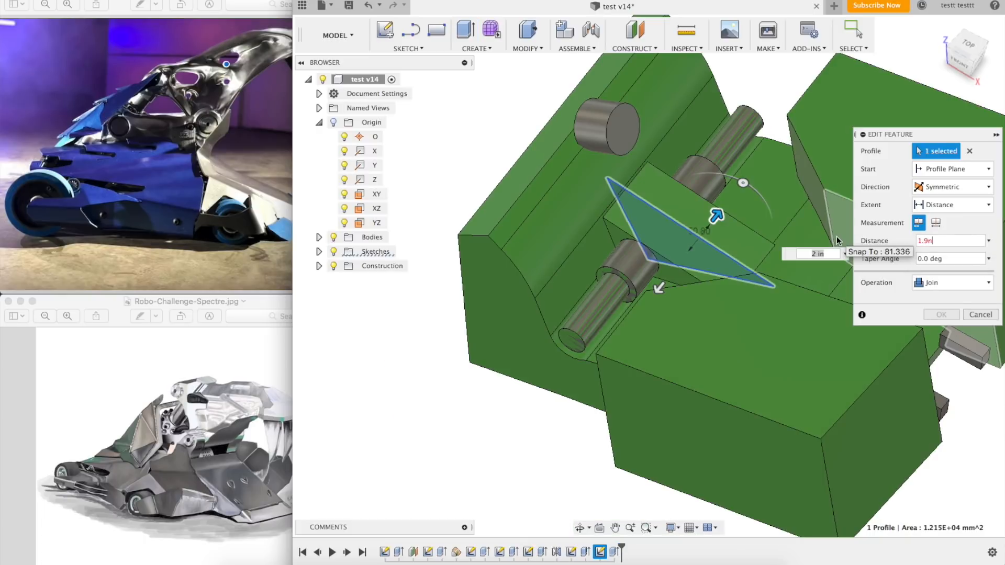
{"action": "left_click", "coordinate": [979, 314]}
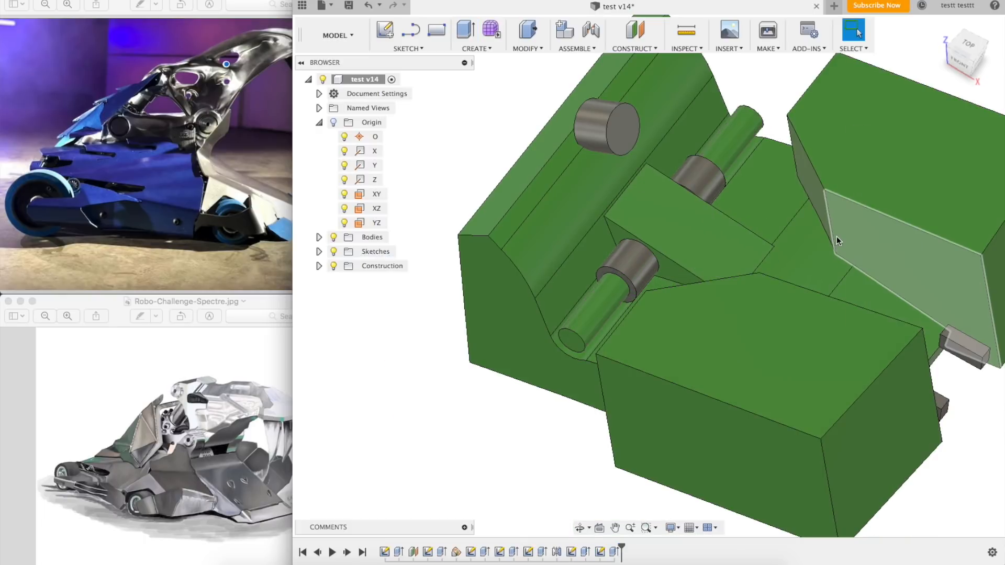
{"action": "mouse_move", "coordinate": [349, 4]}
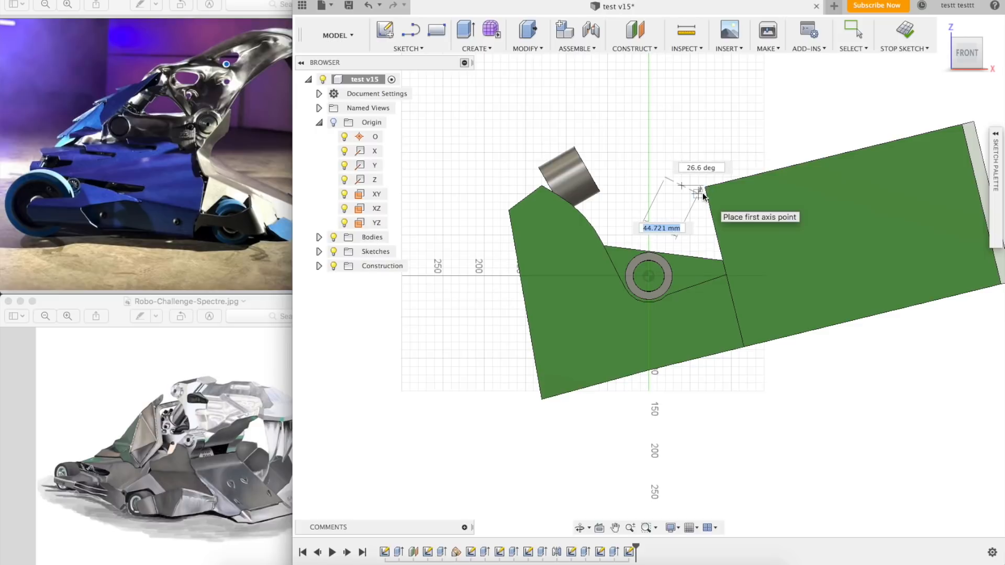
- Place the first point of the new sketch shape
{"action": "left_click", "coordinate": [699, 193]}
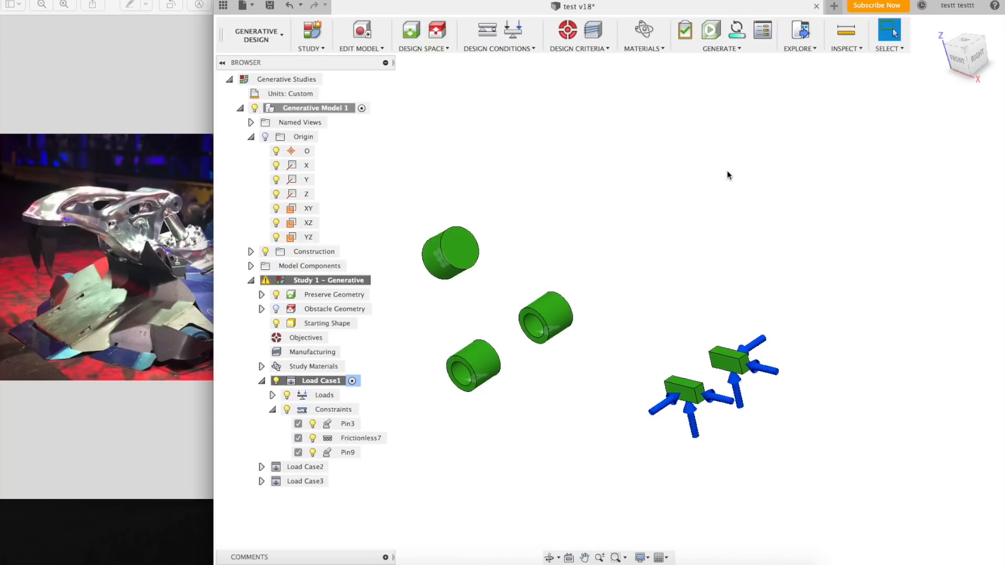
- Check Study Materials keeps Aluminum AlSi10Mg from the Additive Material Library and close the settings
{"action": "left_click", "coordinate": [644, 29]}
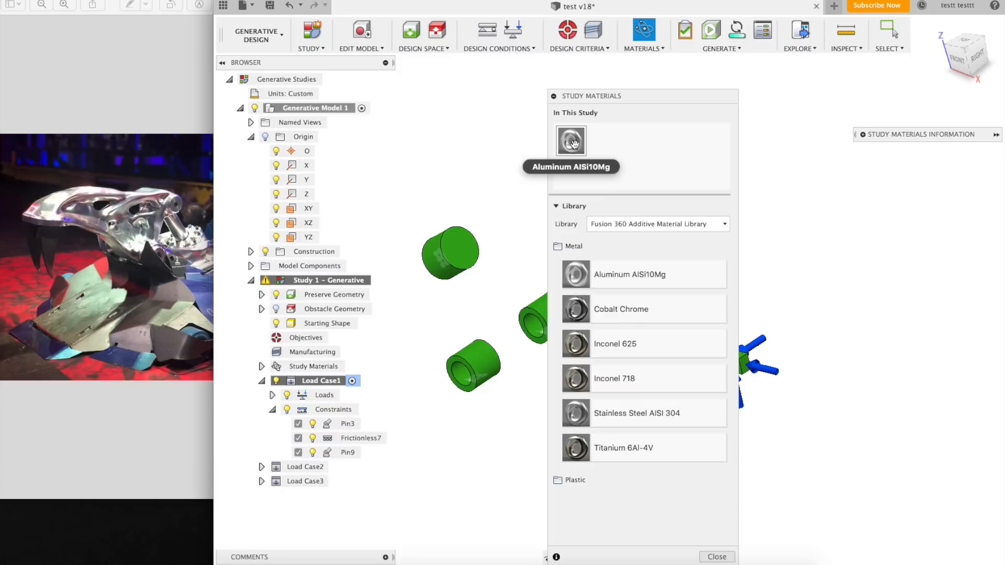
{"action": "mouse_move", "coordinate": [679, 260]}
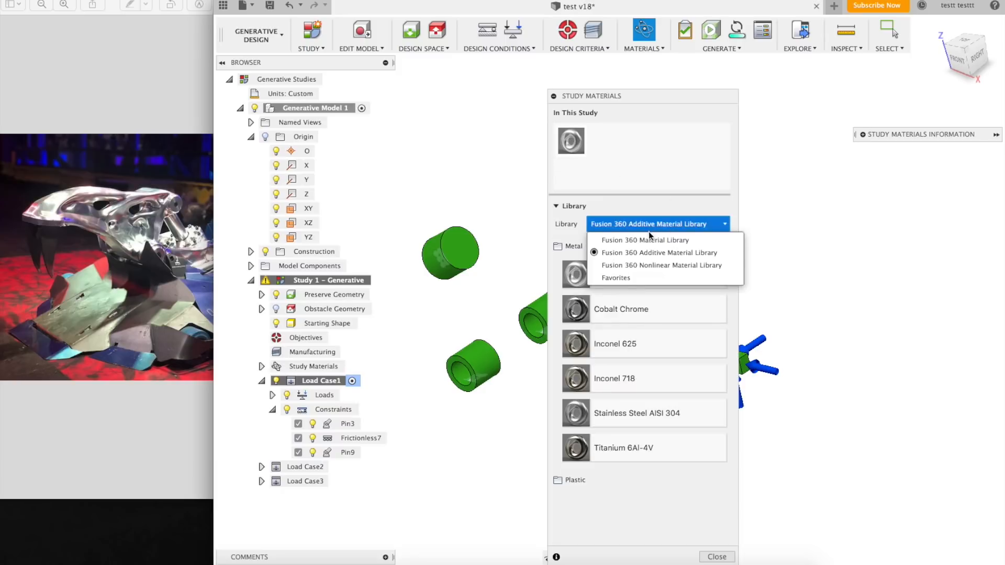
{"action": "left_click", "coordinate": [658, 252]}
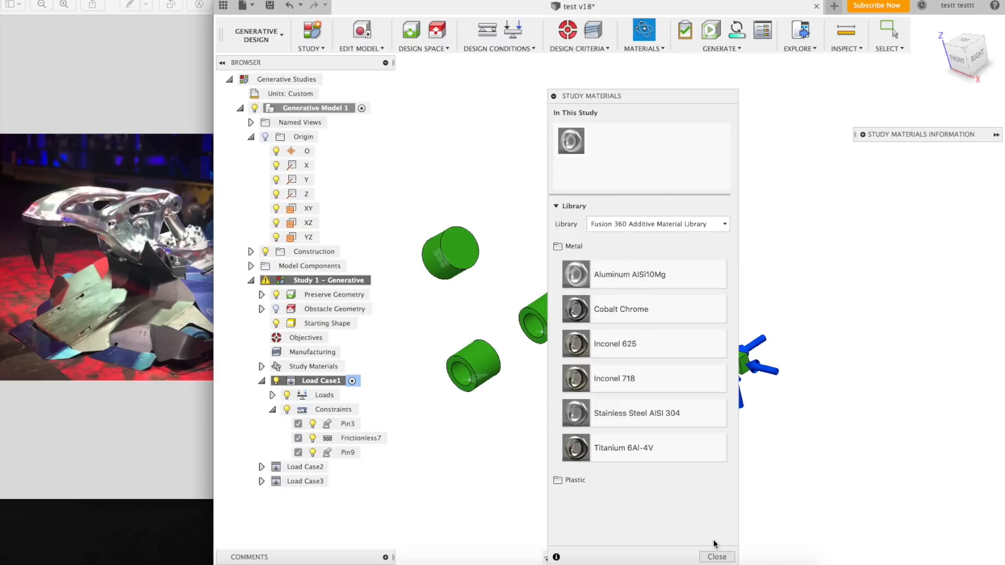
{"action": "left_click", "coordinate": [579, 36]}
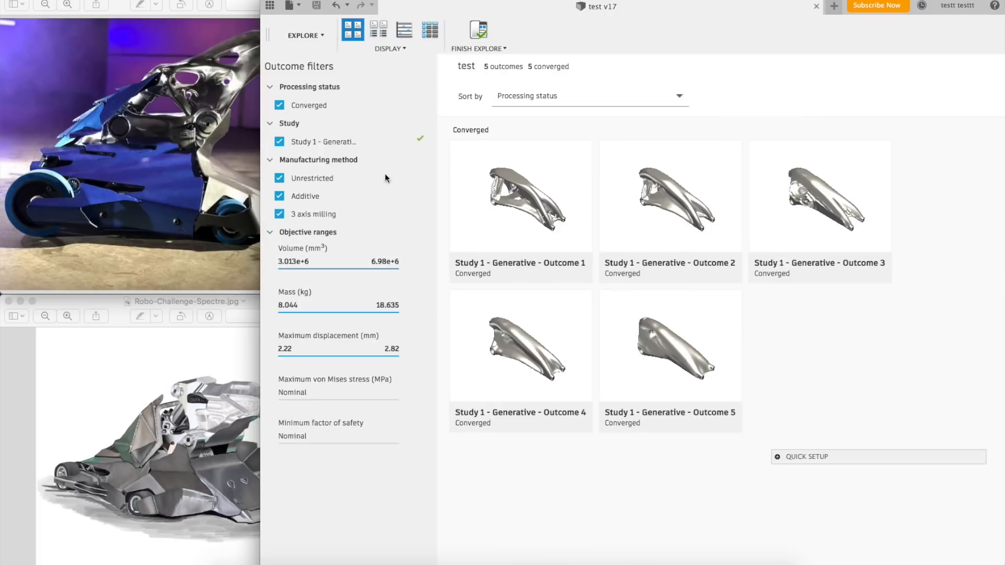
- Inspect Outcome 1 (8.044 kg, 120 MPa peak stress), orbiting its stress view
{"action": "double_click", "coordinate": [670, 194]}
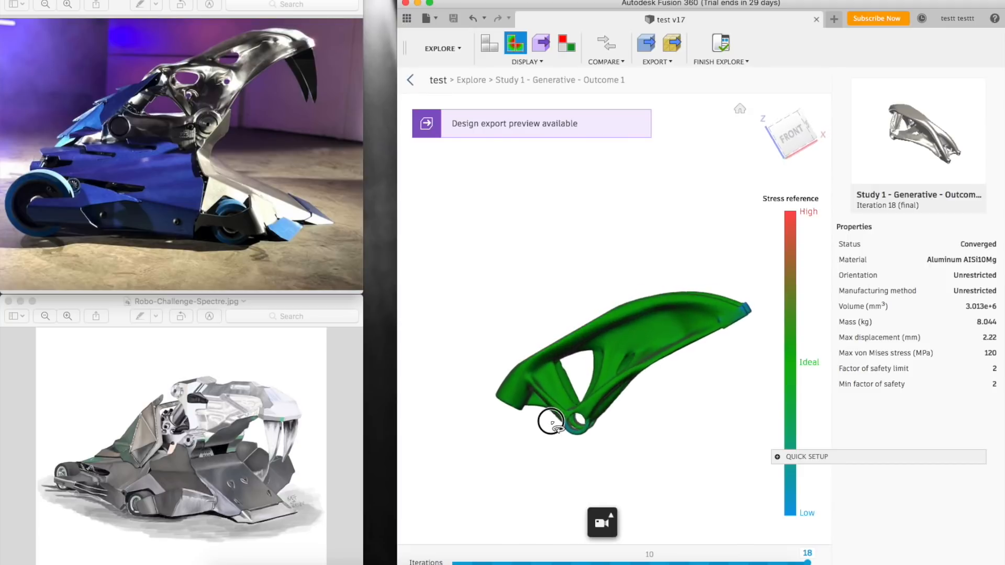
{"action": "left_click_drag", "start_coordinate": [554, 423], "coordinate": [516, 401]}
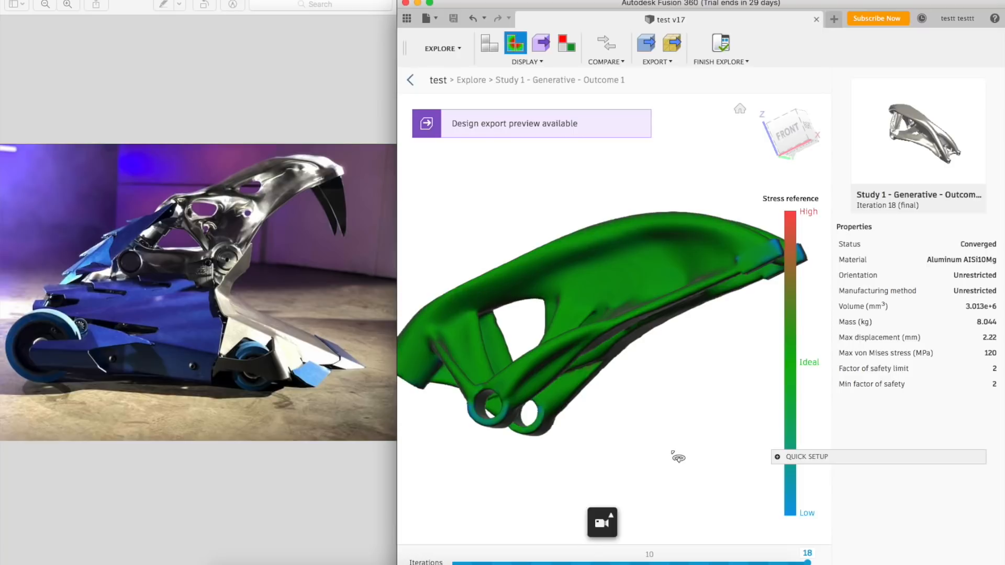
{"action": "left_click_drag", "start_coordinate": [678, 457], "coordinate": [655, 420]}
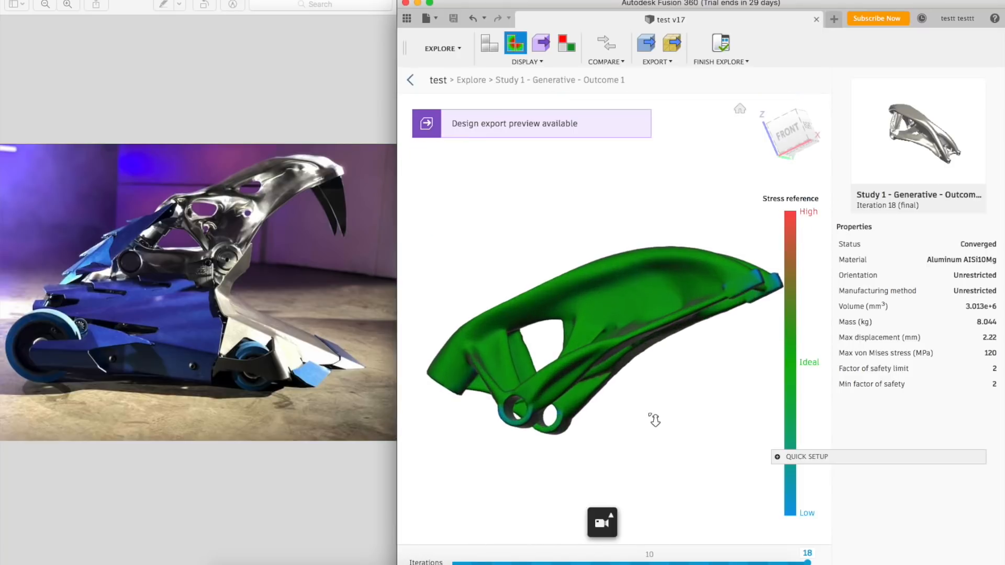
{"action": "left_click_drag", "start_coordinate": [653, 420], "coordinate": [596, 407]}
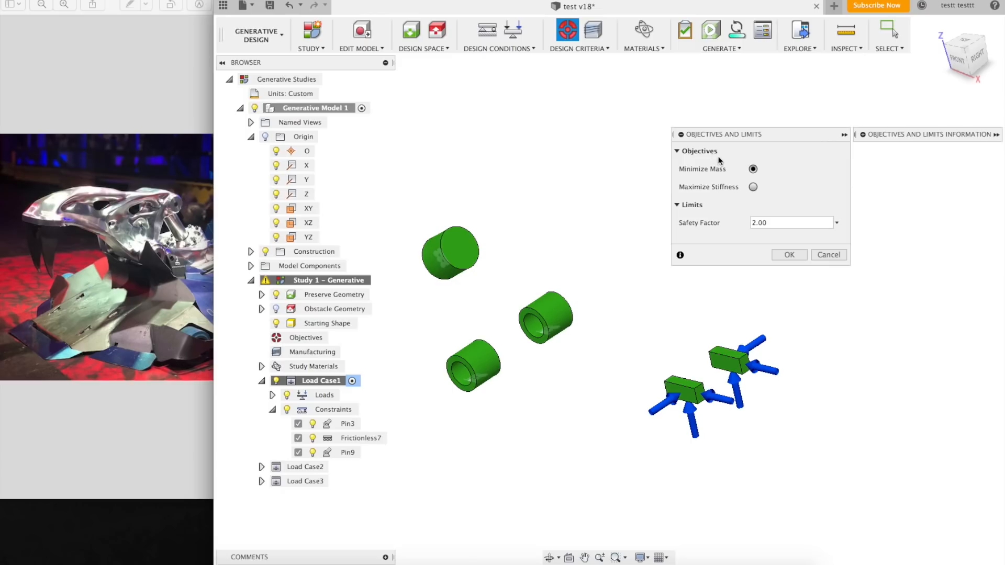
- Set the objective to Maximize Stiffness and enter a mass target value
{"action": "left_click", "coordinate": [752, 187]}
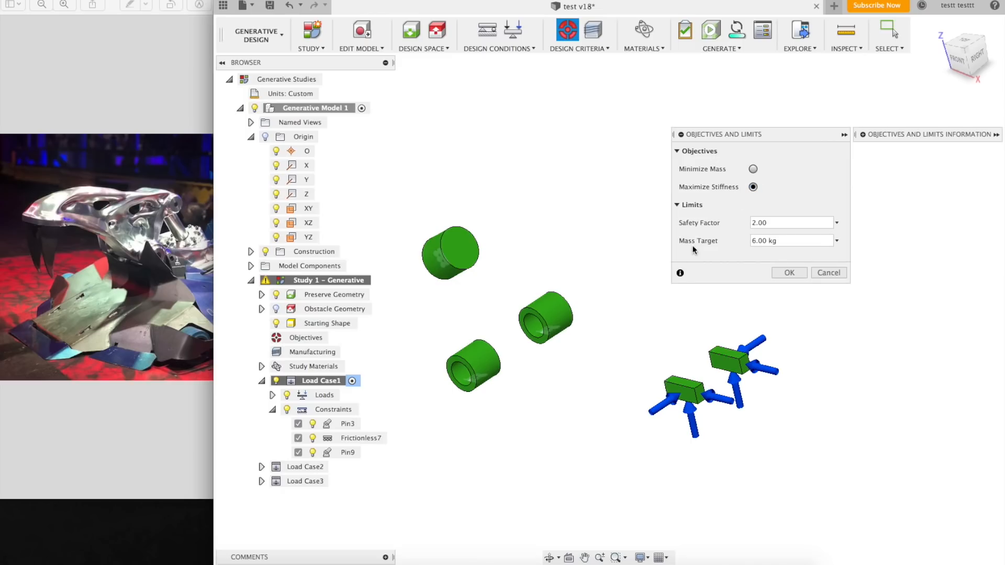
{"action": "left_click", "coordinate": [836, 240]}
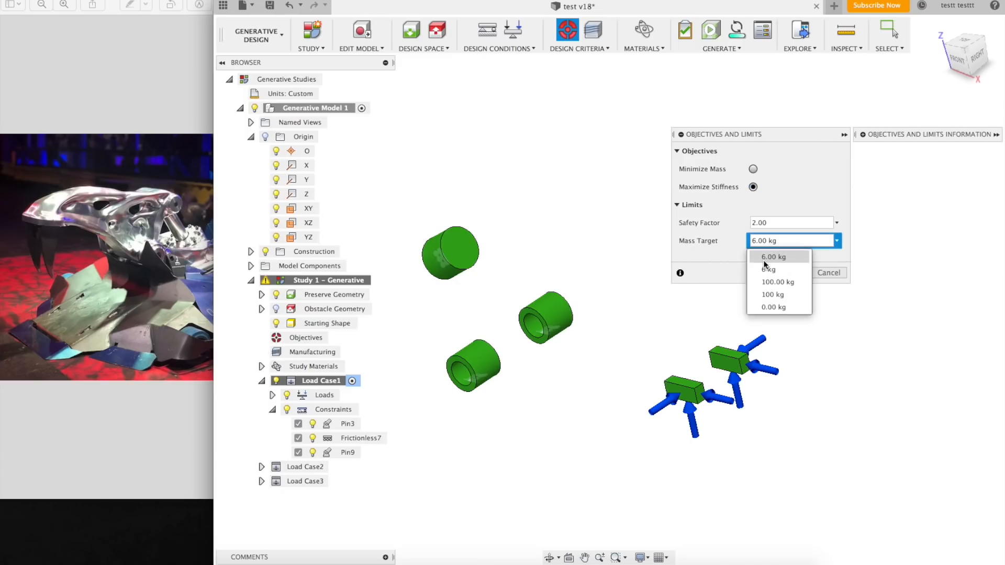
{"action": "left_click", "coordinate": [777, 257]}
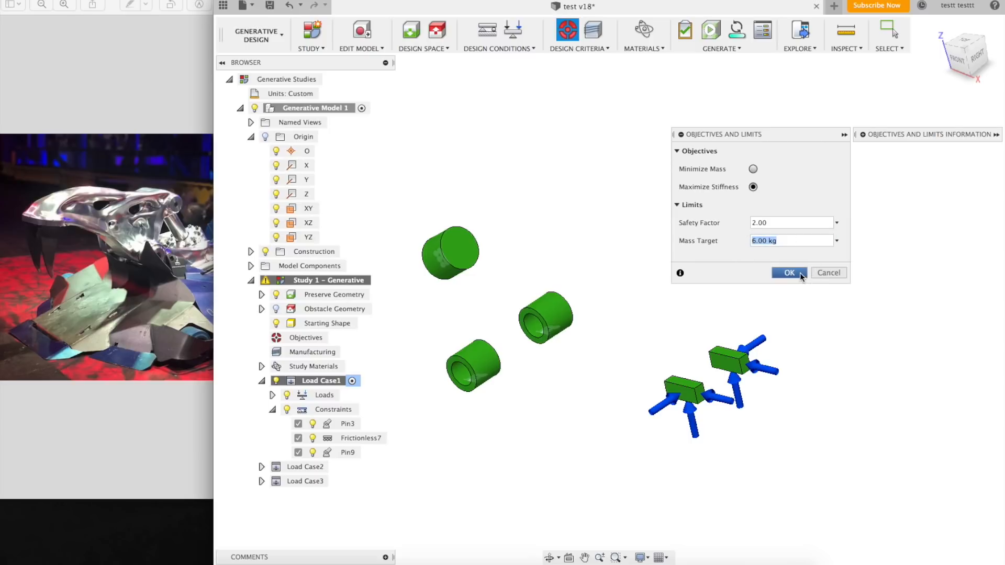
{"action": "type", "text": "4"}
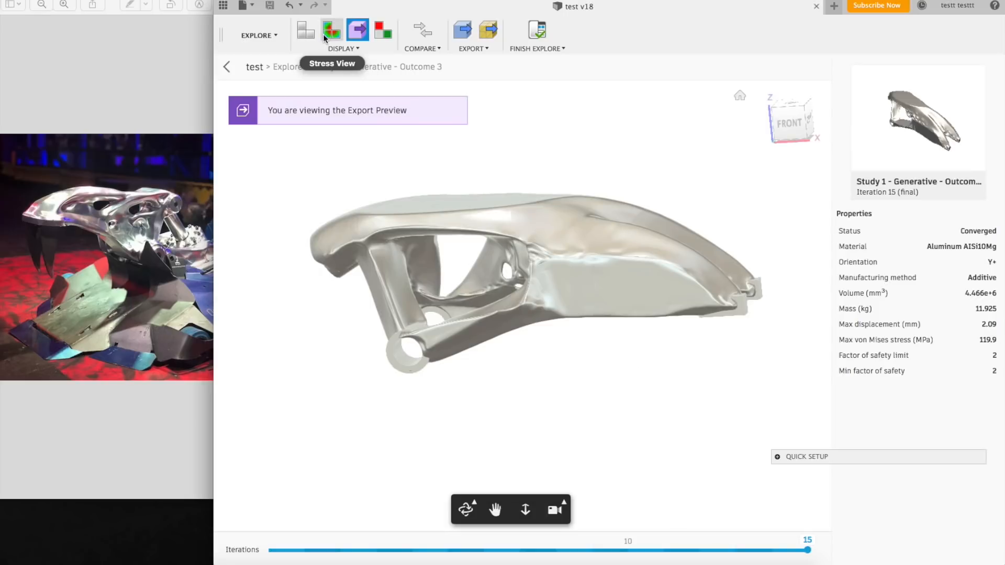
- Review Outcome 3 with stress colouring from end-on and rear angles, then return to the export preview
{"action": "left_click", "coordinate": [331, 29]}
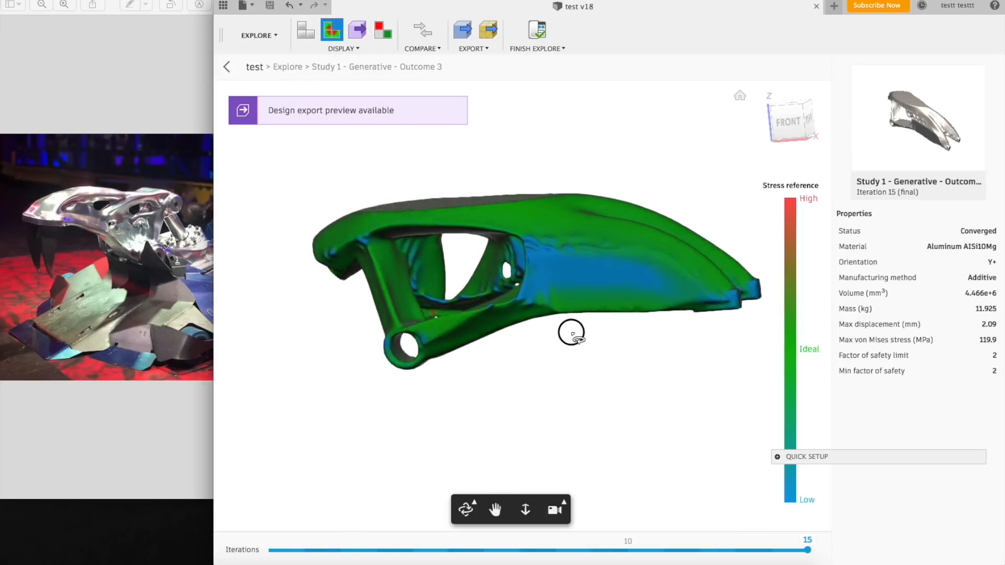
{"action": "left_click_drag", "start_coordinate": [571, 332], "coordinate": [681, 411]}
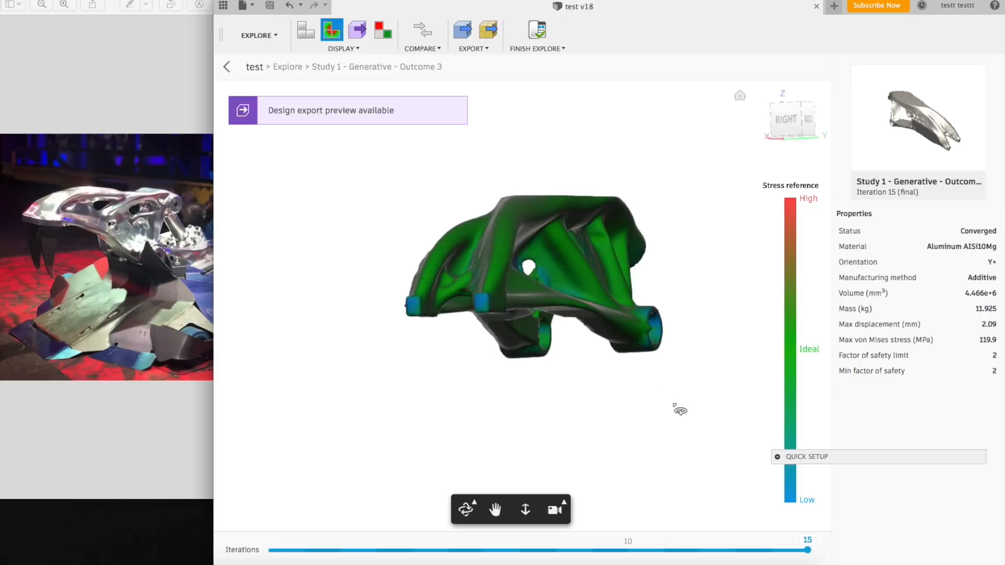
{"action": "left_click_drag", "start_coordinate": [680, 410], "coordinate": [721, 360]}
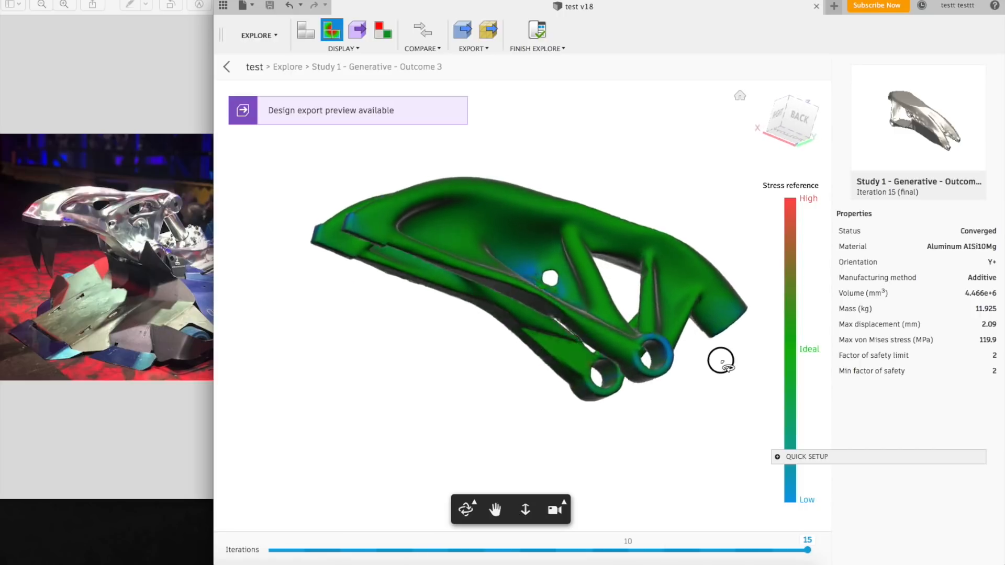
{"action": "left_click", "coordinate": [356, 29]}
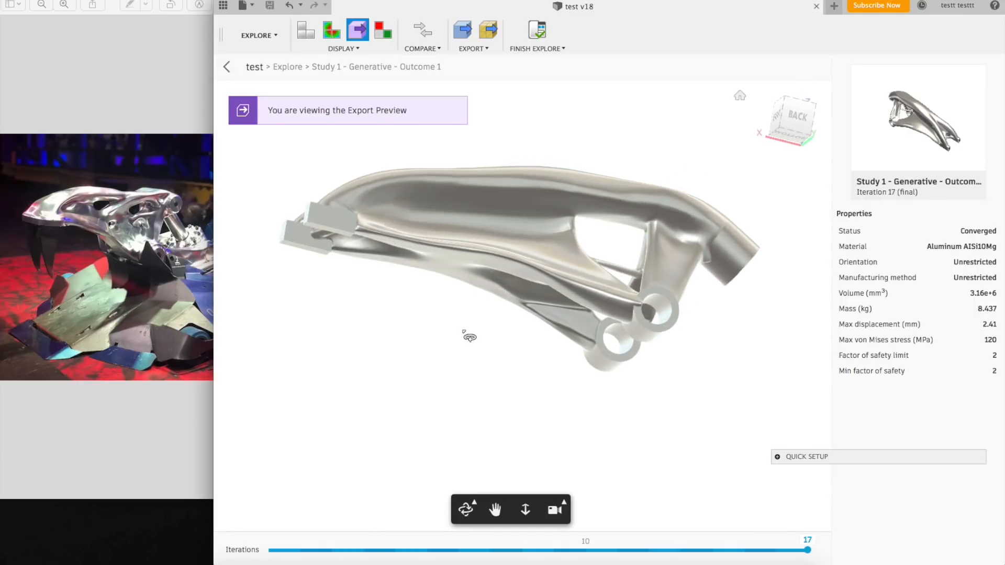
- Inspect Outcome 1 from above, end-on, front and back, then review it with stress colouring
{"action": "left_click_drag", "start_coordinate": [468, 335], "coordinate": [504, 293]}
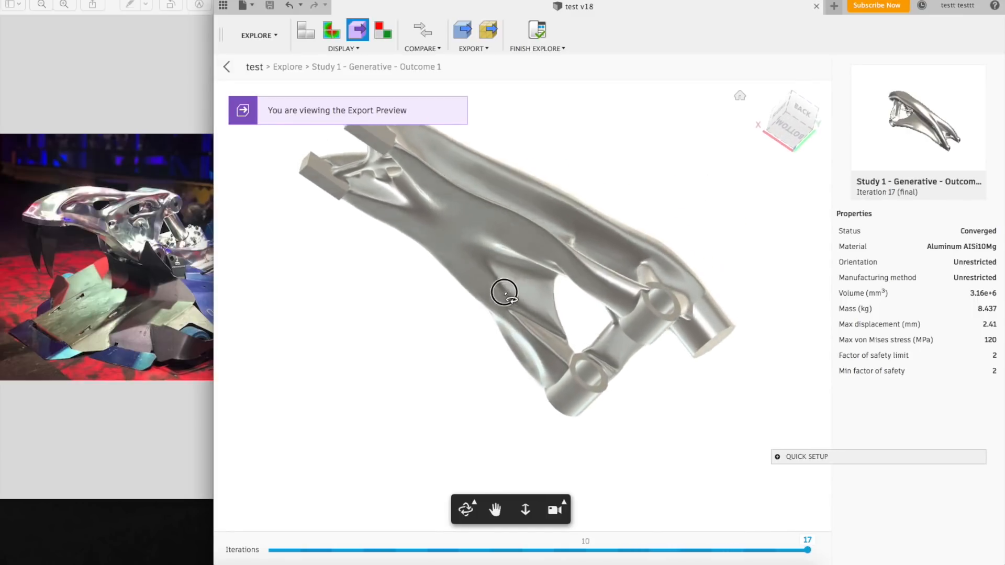
{"action": "left_click_drag", "start_coordinate": [504, 292], "coordinate": [389, 365]}
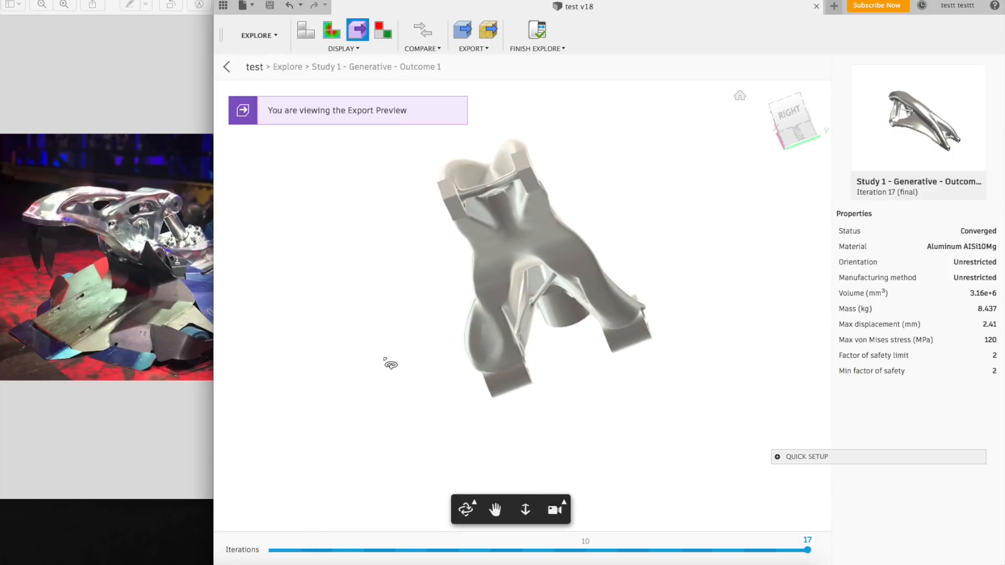
{"action": "left_click_drag", "start_coordinate": [390, 365], "coordinate": [473, 301]}
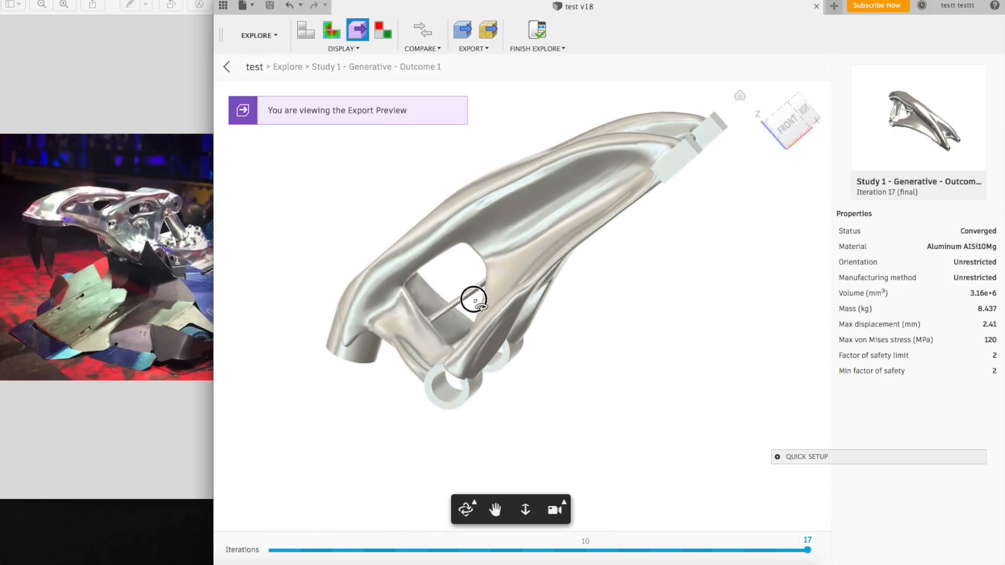
{"action": "left_click_drag", "start_coordinate": [475, 300], "coordinate": [582, 289]}
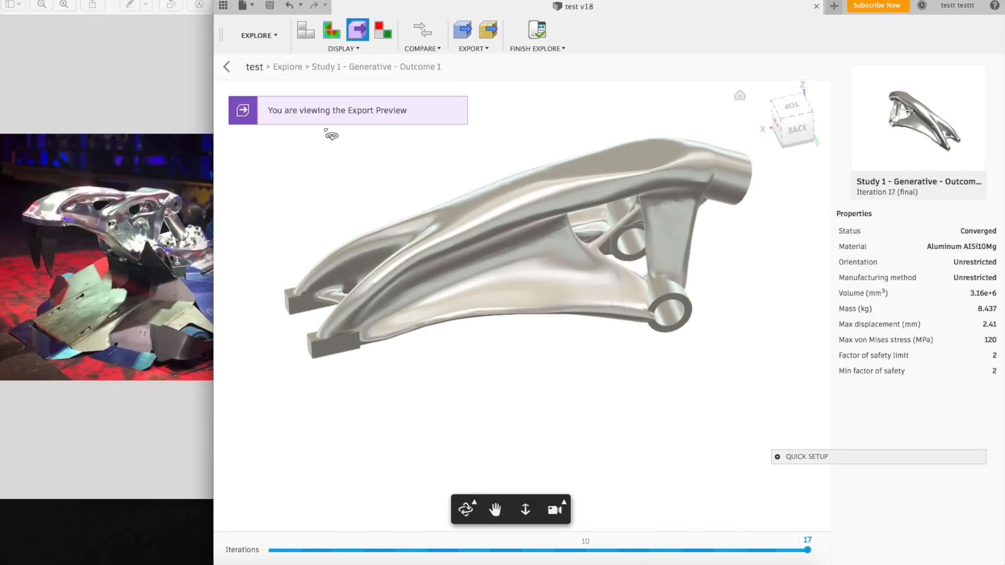
{"action": "left_click", "coordinate": [330, 31]}
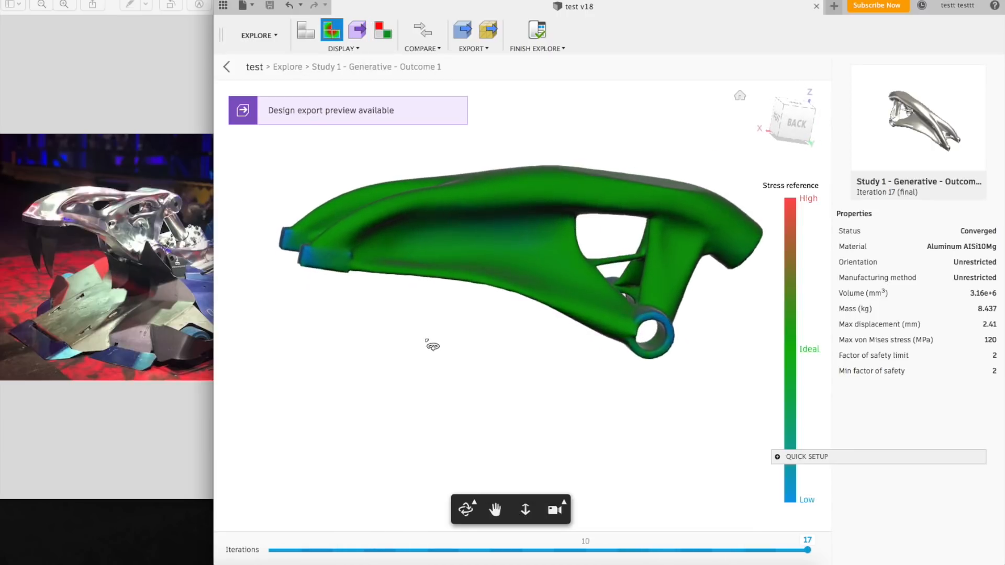
{"action": "left_click_drag", "start_coordinate": [433, 344], "coordinate": [317, 217]}
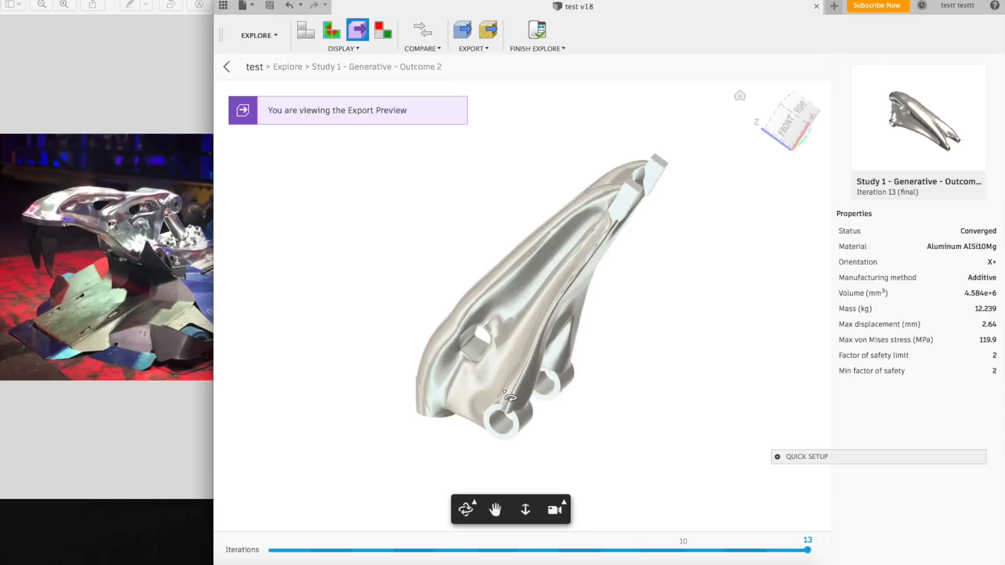
- Inspect Outcome 2's shape, then switch to Outcome 4 at 13.145 kg and orbit it
{"action": "left_click_drag", "start_coordinate": [510, 395], "coordinate": [637, 423]}
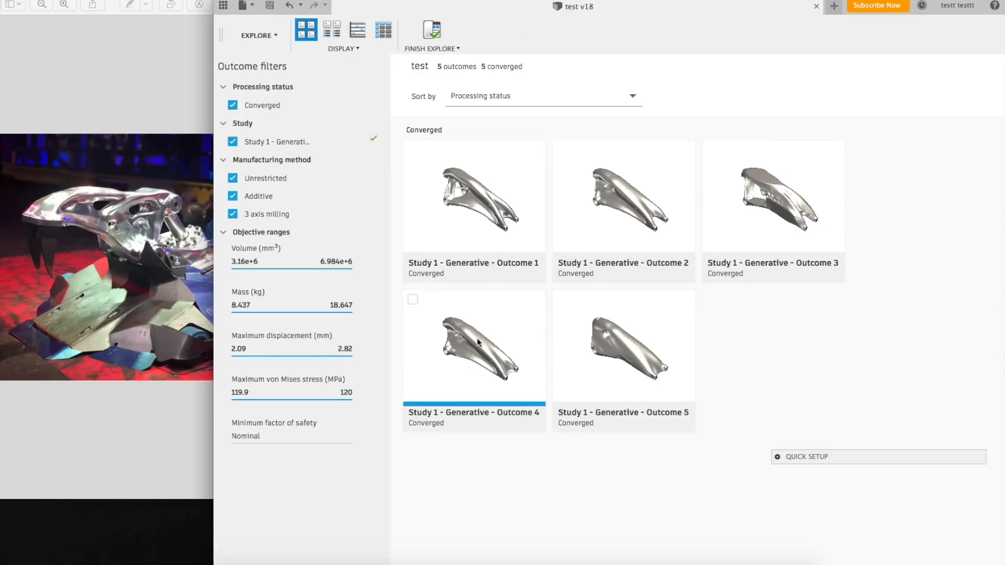
{"action": "double_click", "coordinate": [477, 344]}
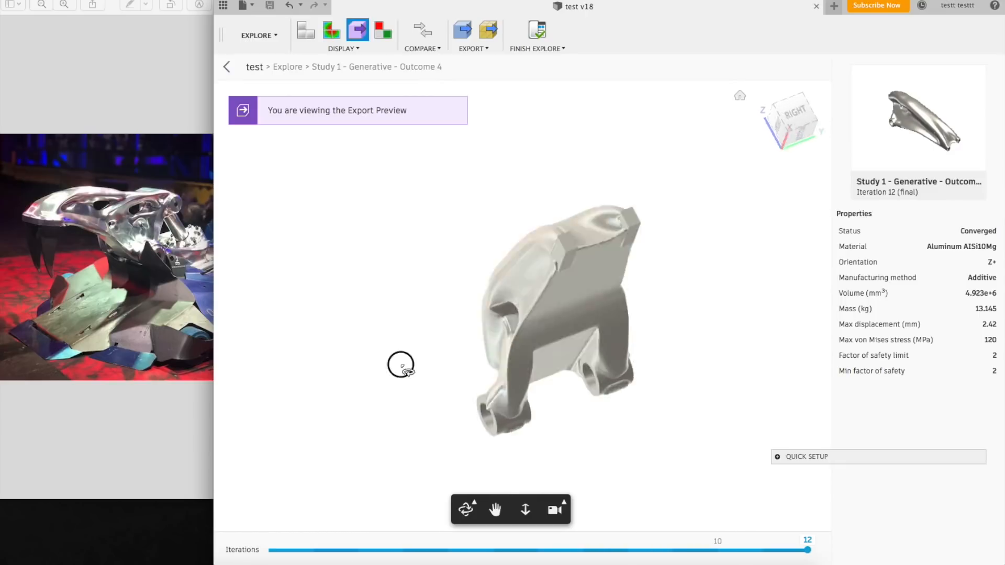
{"action": "left_click_drag", "start_coordinate": [401, 365], "coordinate": [601, 420]}
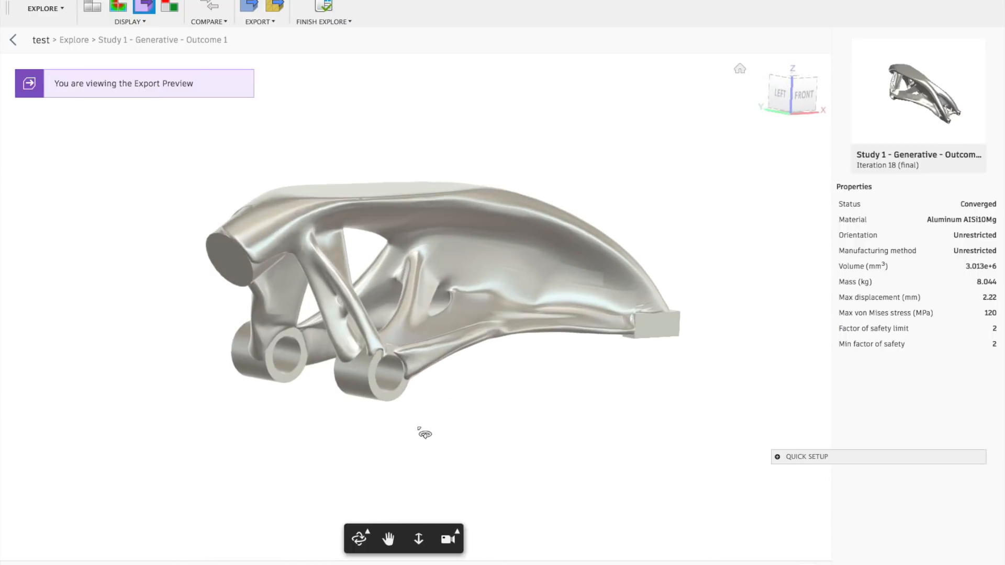
- Orbit Outcome 1's iteration-18 shape end-on, back, right end and front
{"action": "left_click_drag", "start_coordinate": [424, 433], "coordinate": [509, 417]}
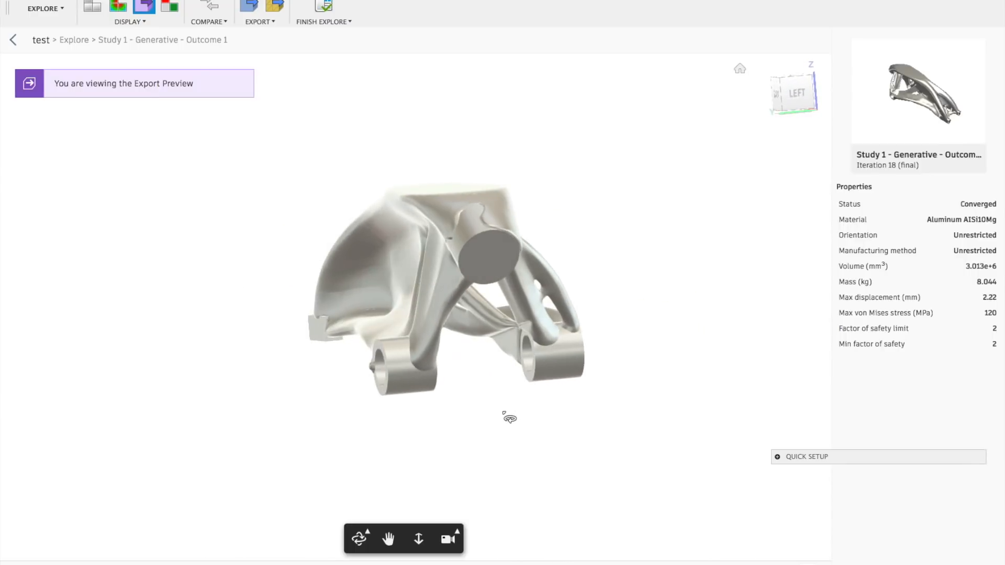
{"action": "left_click_drag", "start_coordinate": [507, 416], "coordinate": [365, 418]}
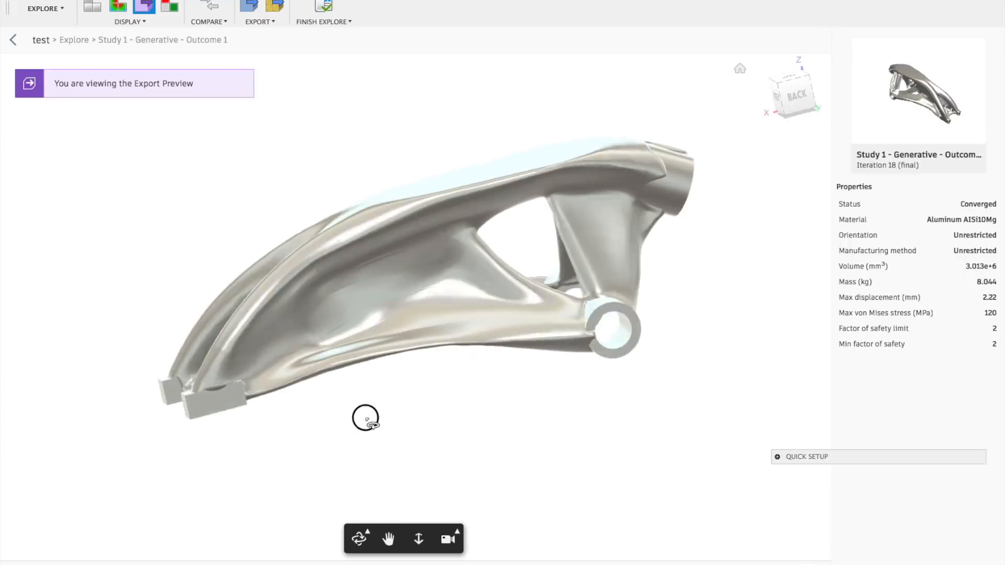
{"action": "left_click_drag", "start_coordinate": [365, 418], "coordinate": [394, 468]}
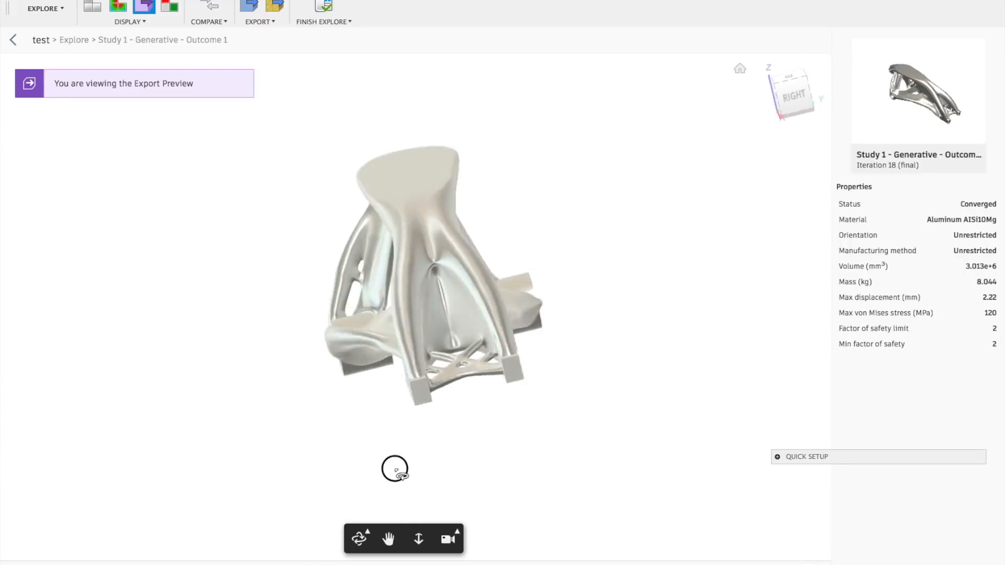
{"action": "left_click_drag", "start_coordinate": [394, 469], "coordinate": [147, 461]}
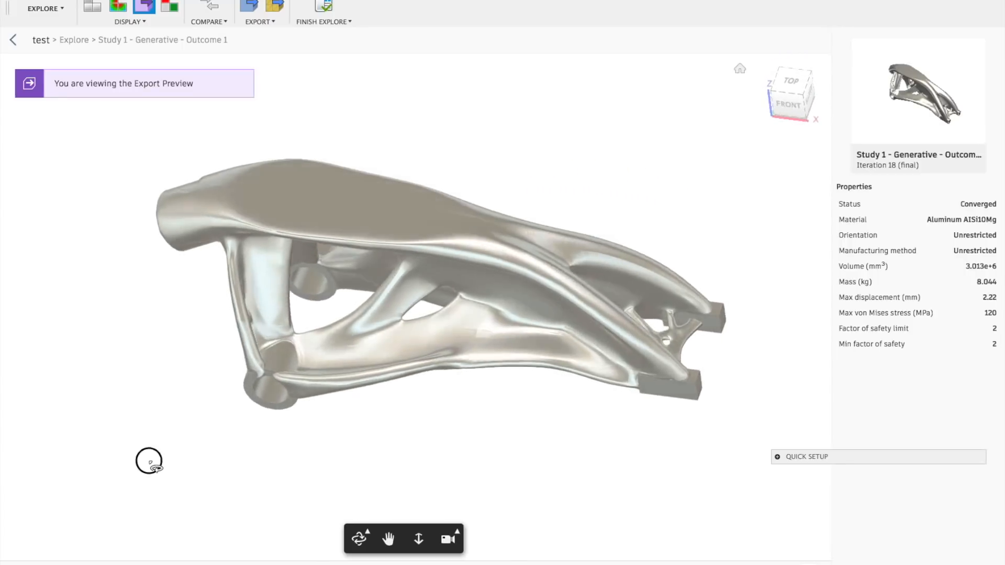
{"action": "left_click_drag", "start_coordinate": [150, 461], "coordinate": [386, 484]}
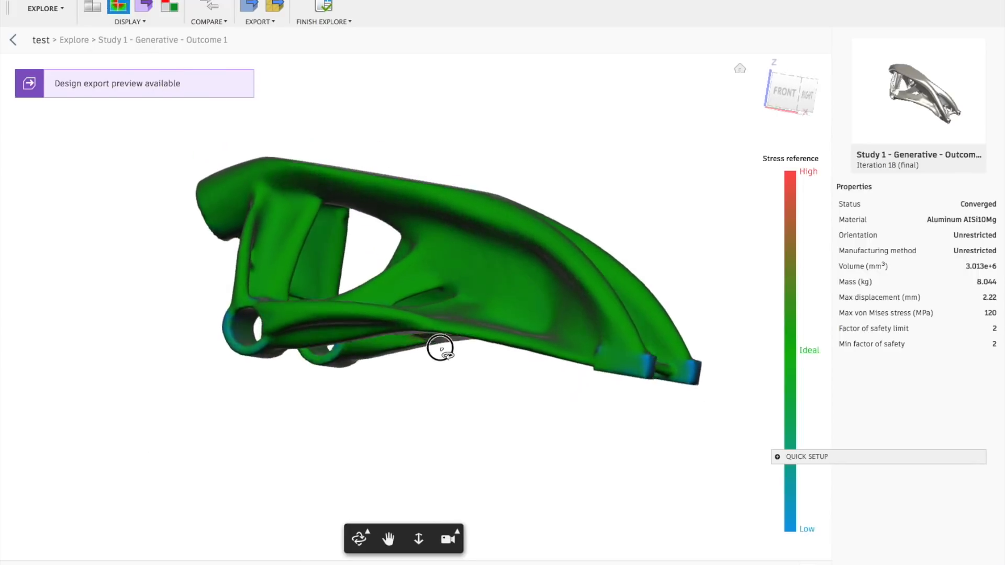
{"action": "left_click_drag", "start_coordinate": [438, 348], "coordinate": [500, 341]}
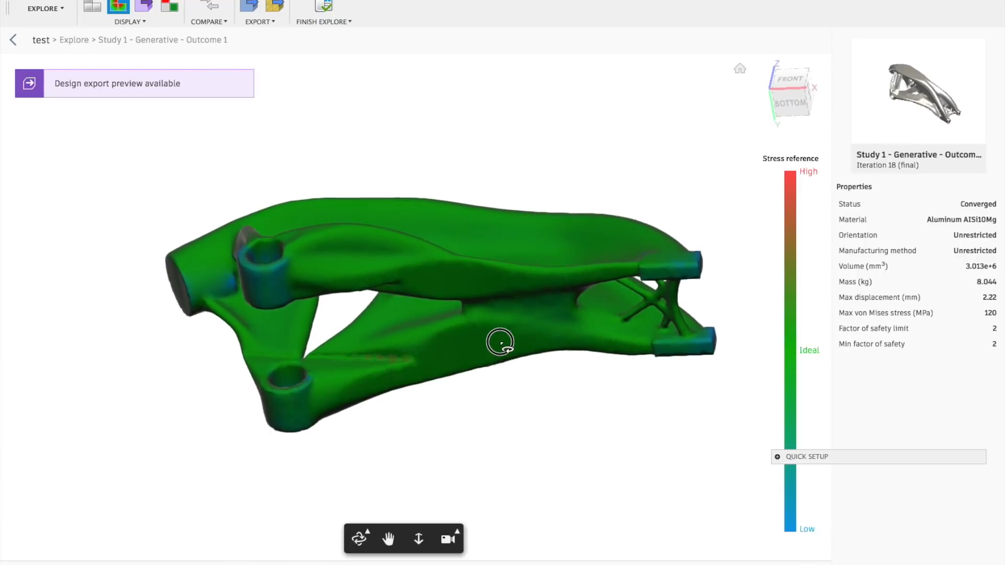
{"action": "left_click_drag", "start_coordinate": [500, 341], "coordinate": [469, 426]}
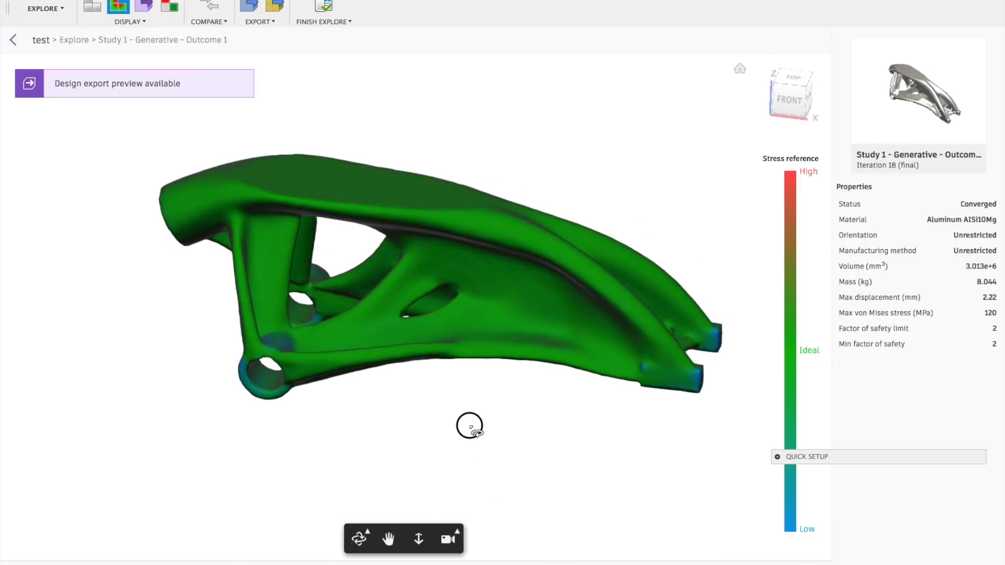